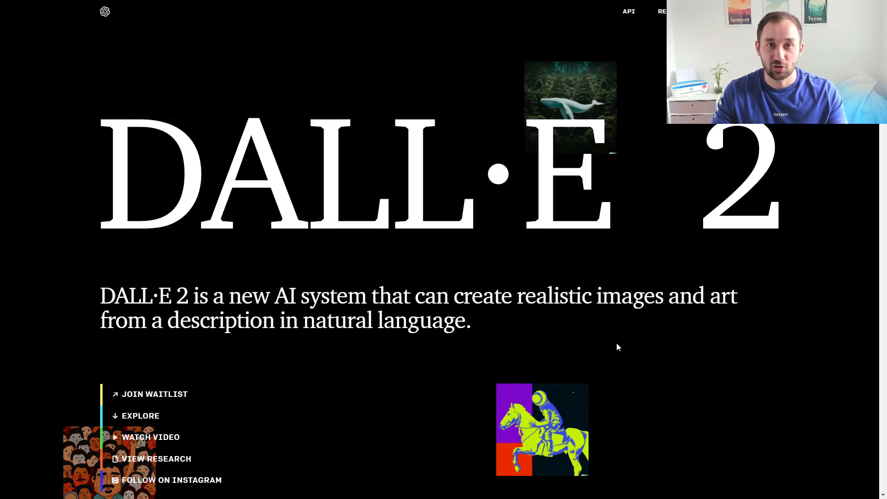
Scroll down the DALL·E 2 page to the plasticine monster soup bowl demo
double_click(205, 320)
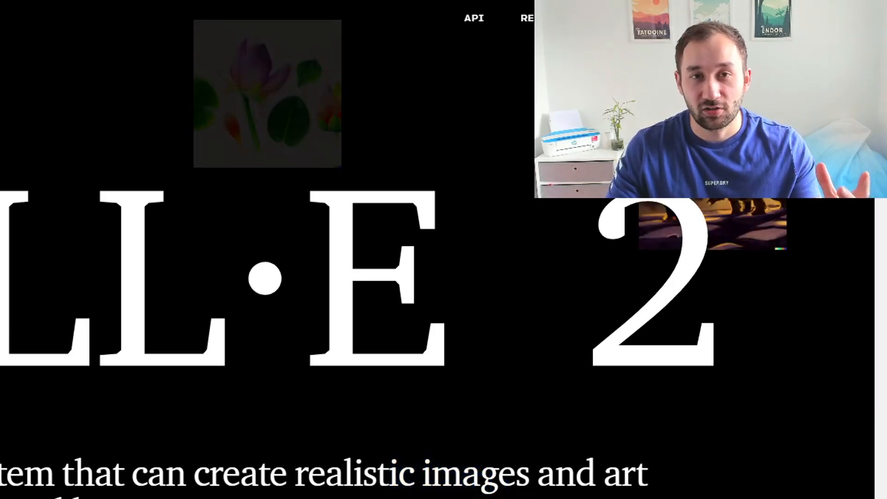
scroll(down, 3)
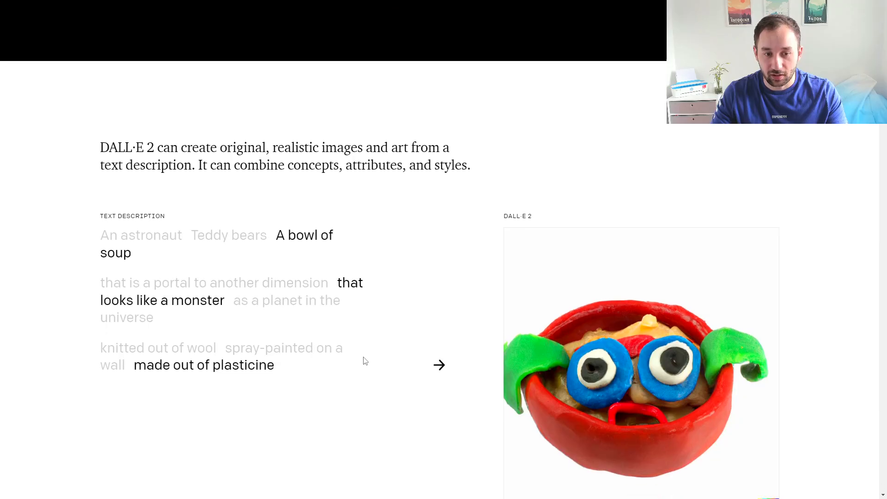
Pick An astronaut, try Andy Warhol and pencil drawing styles, then basketball with cats in space
scroll(down, 3)
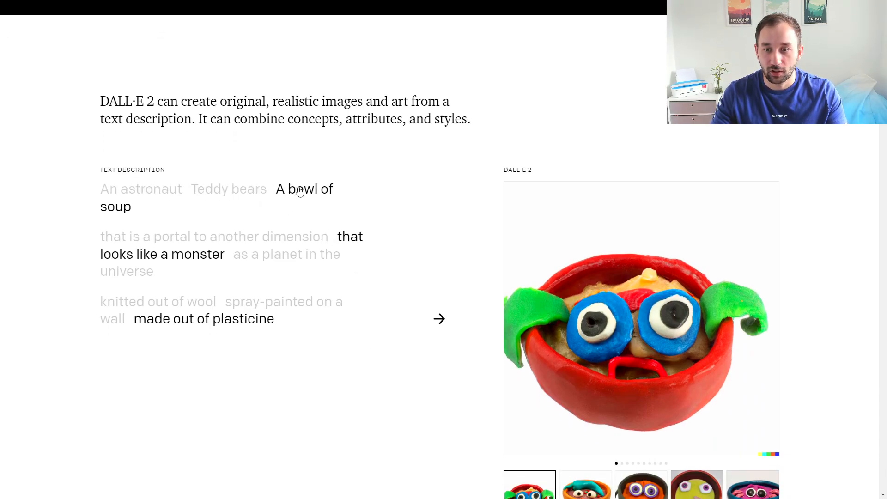
scroll(down, 3)
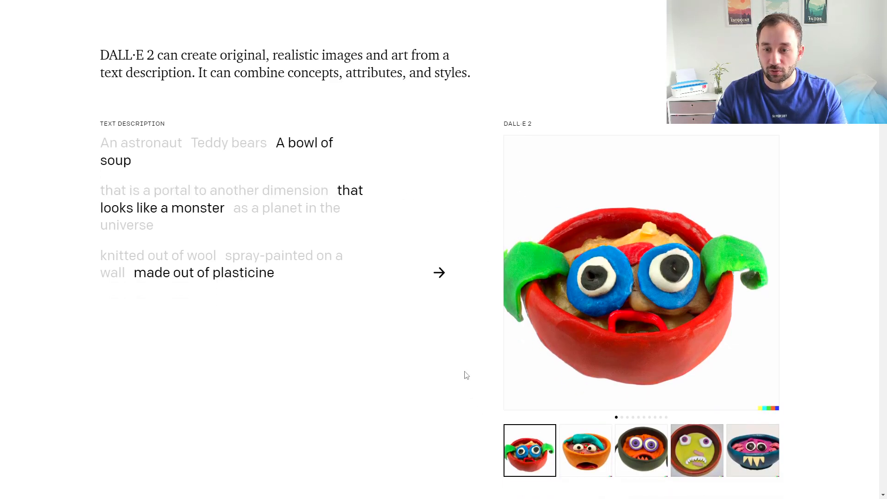
mouse_move(604, 314)
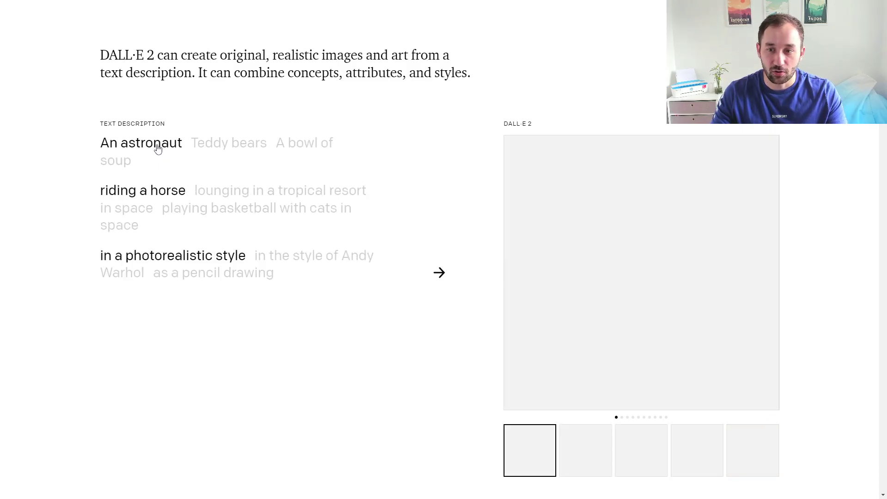
click(439, 272)
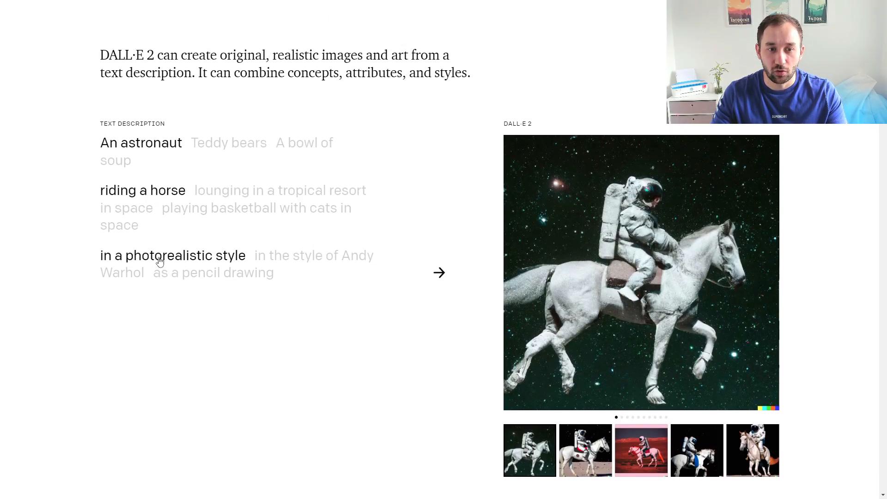
click(585, 449)
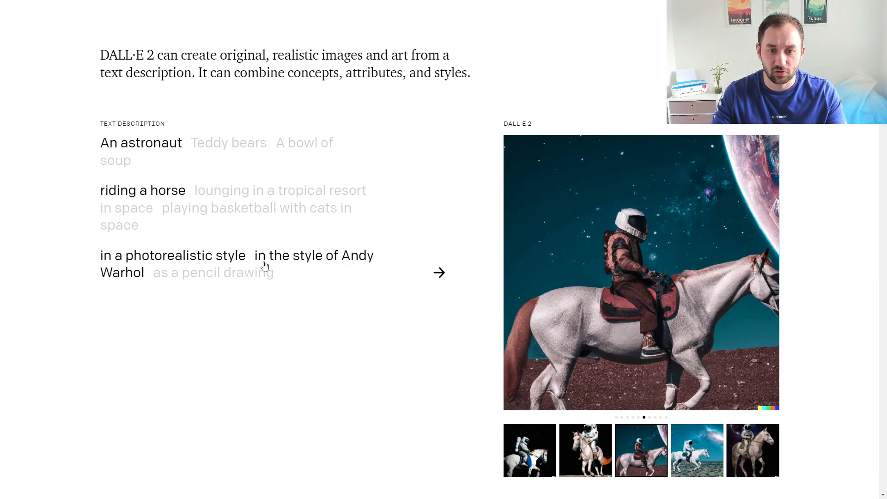
click(213, 272)
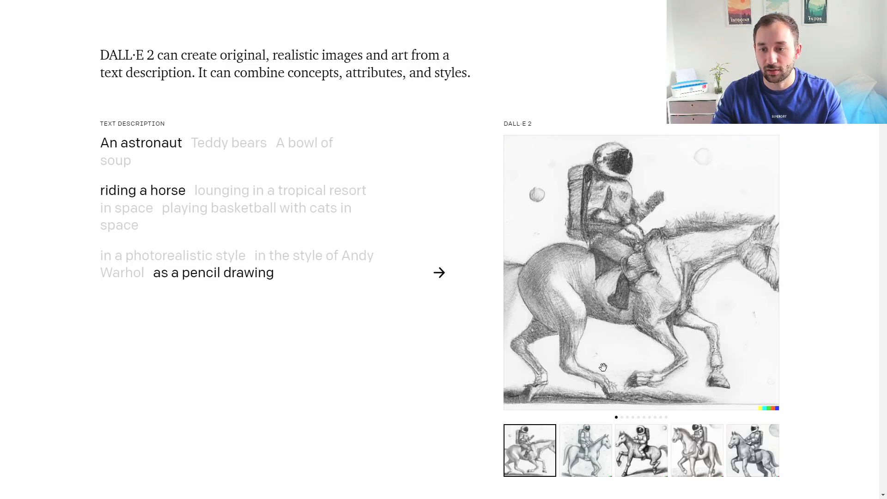
click(585, 449)
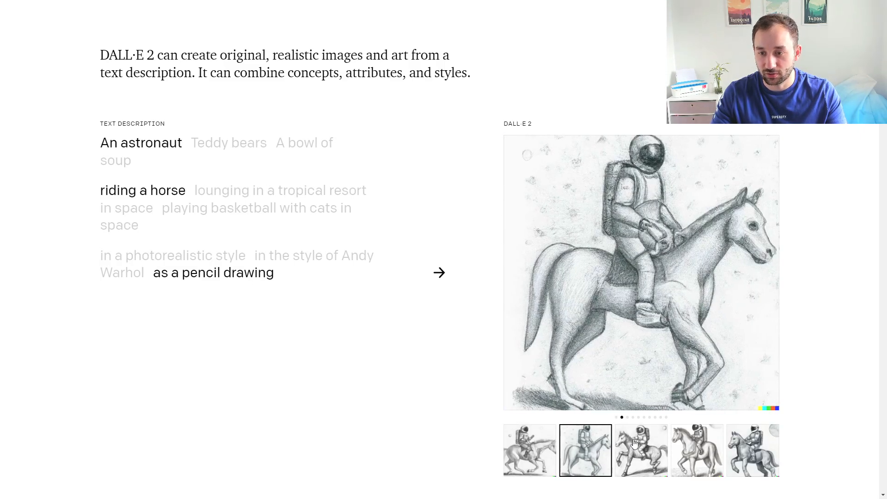
click(640, 449)
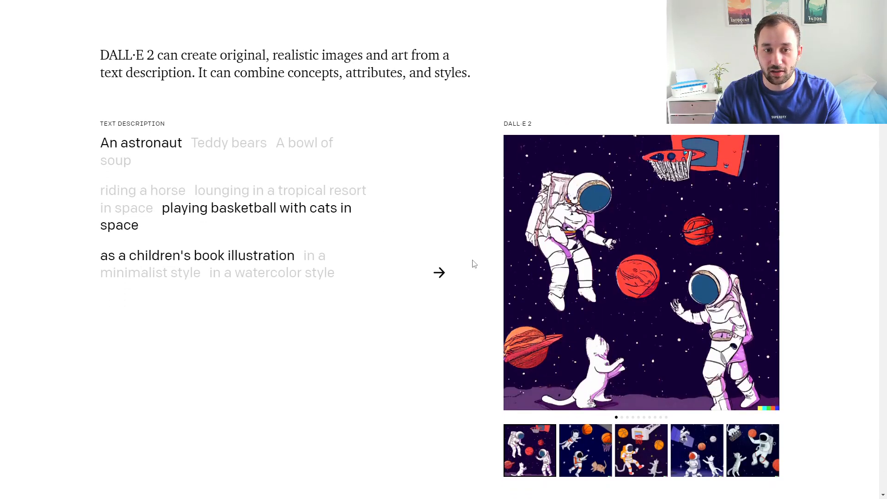
View another children's book illustration variation of the astronaut basketball scene
scroll(down, 3)
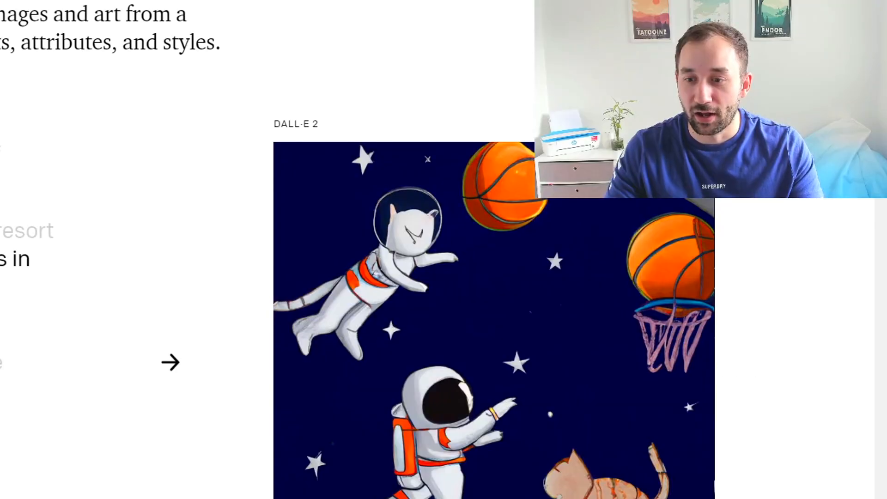
click(171, 362)
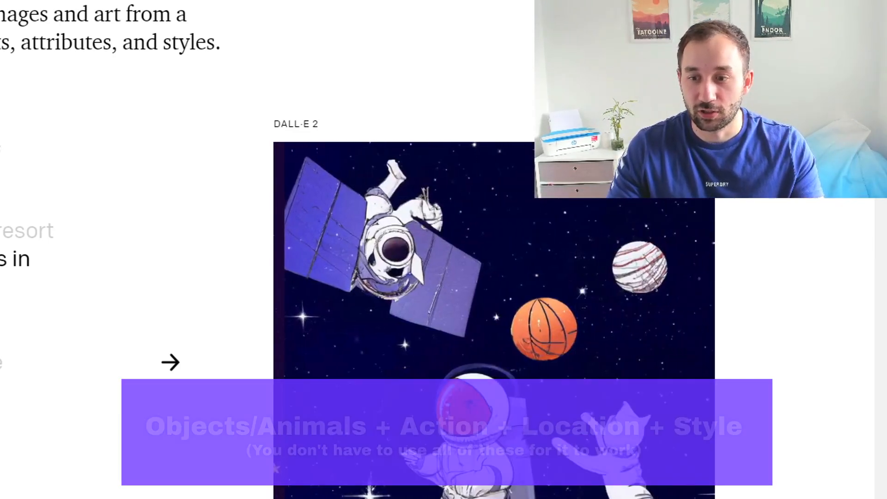
scroll(up, 3)
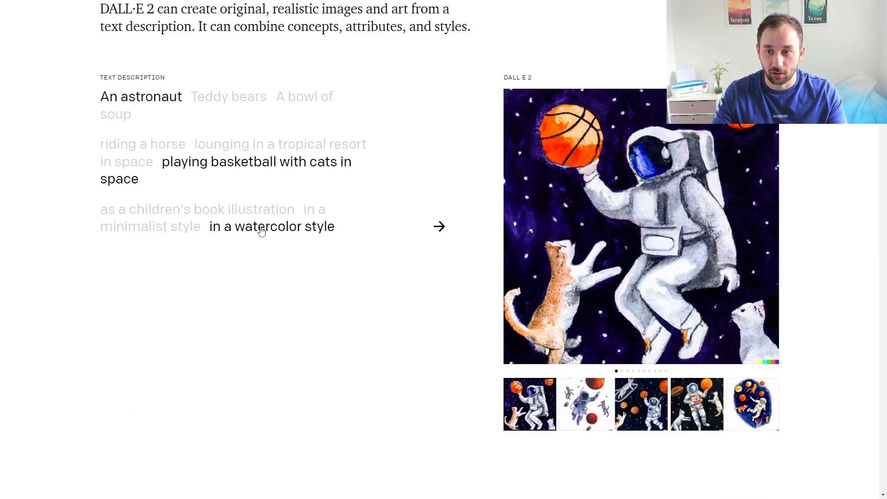
Restyle the scene in watercolor, then minimalist, and view another minimalist variation
click(584, 403)
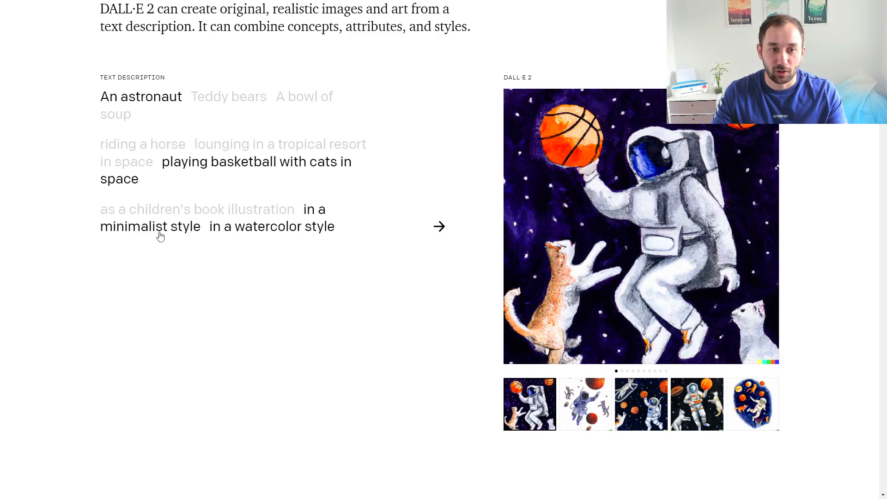
click(150, 227)
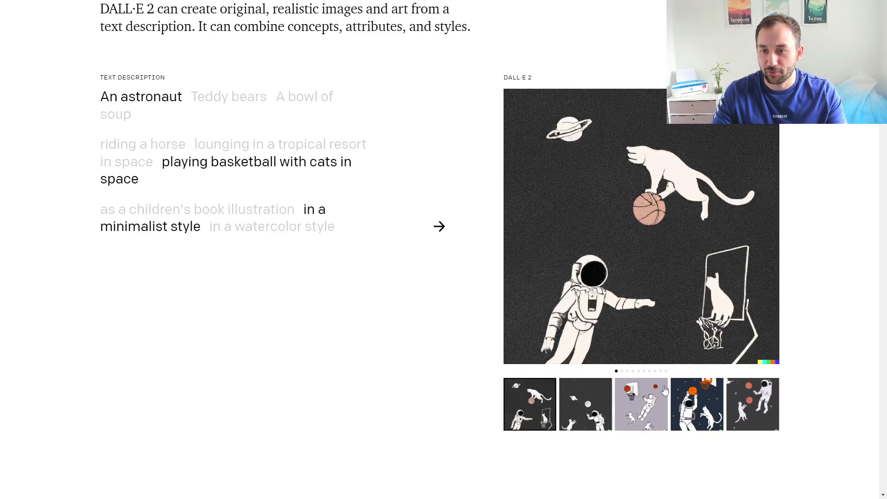
click(641, 403)
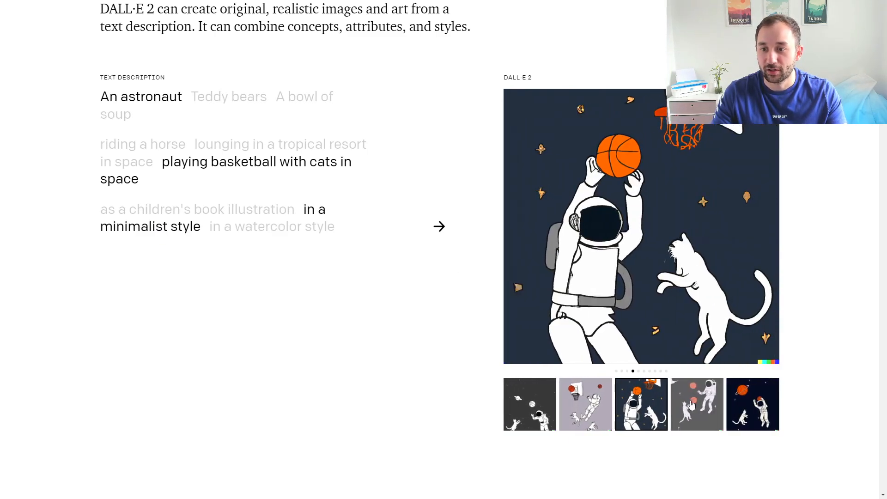
Place the flamingo at pool location 2, then 3, then back at 2, and scroll on
scroll(down, 3)
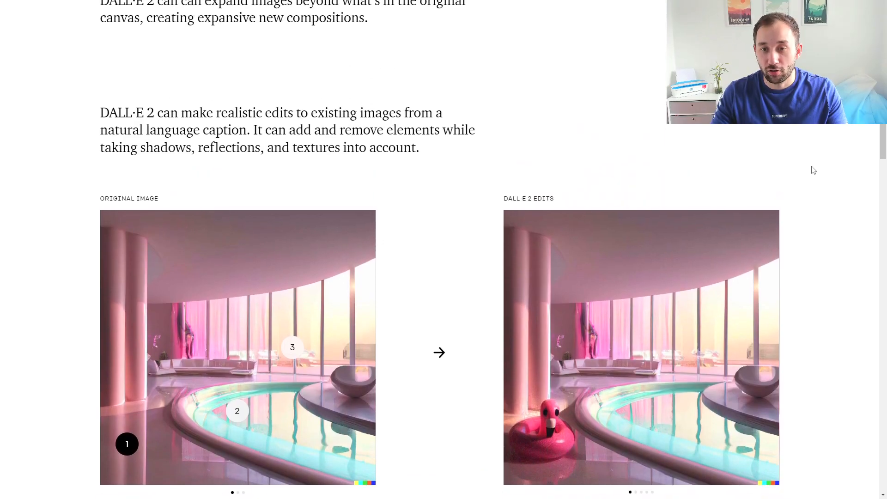
scroll(down, 3)
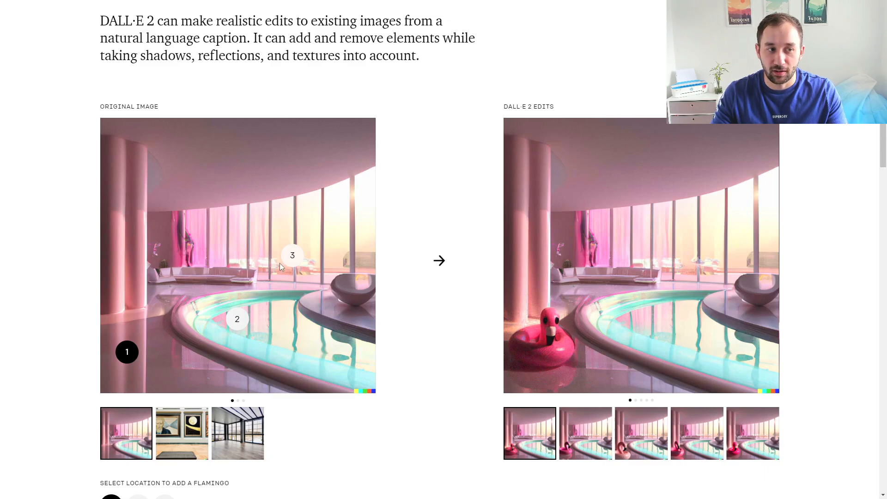
scroll(down, 3)
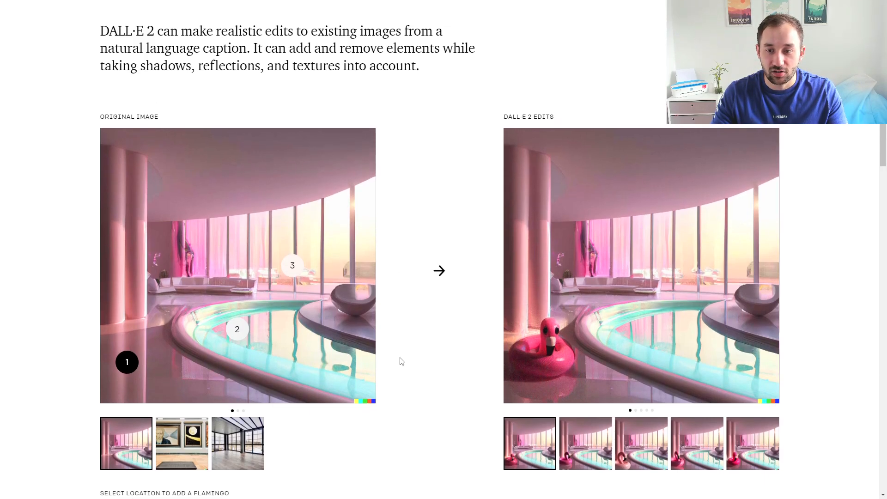
mouse_move(281, 390)
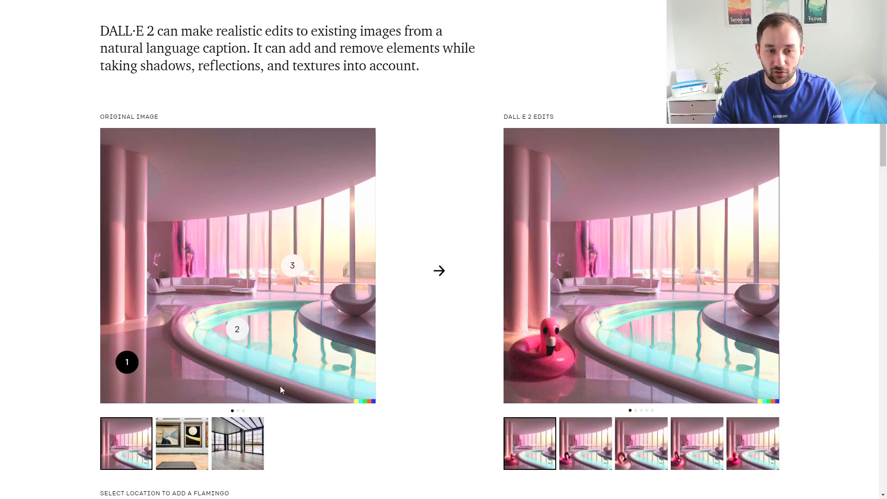
mouse_move(245, 327)
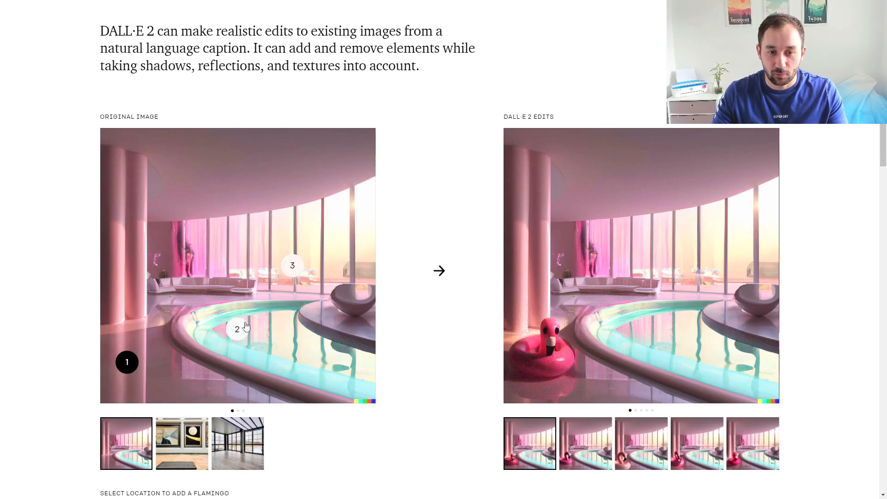
click(237, 328)
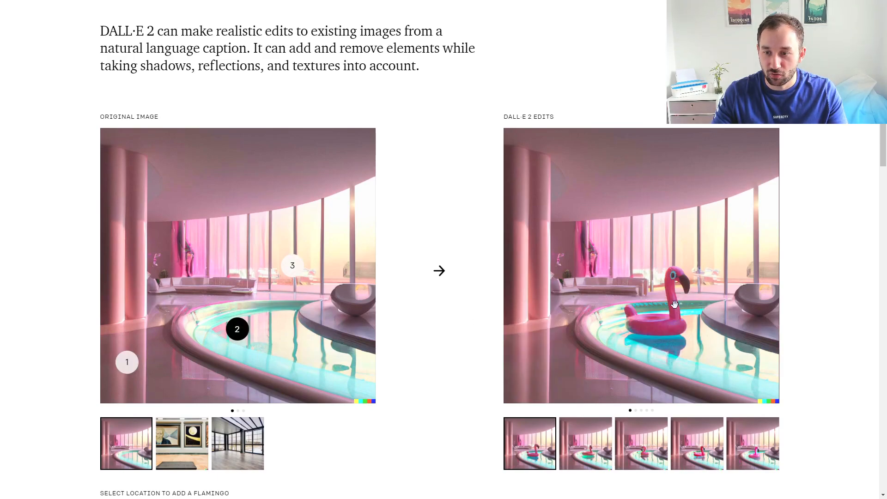
click(292, 265)
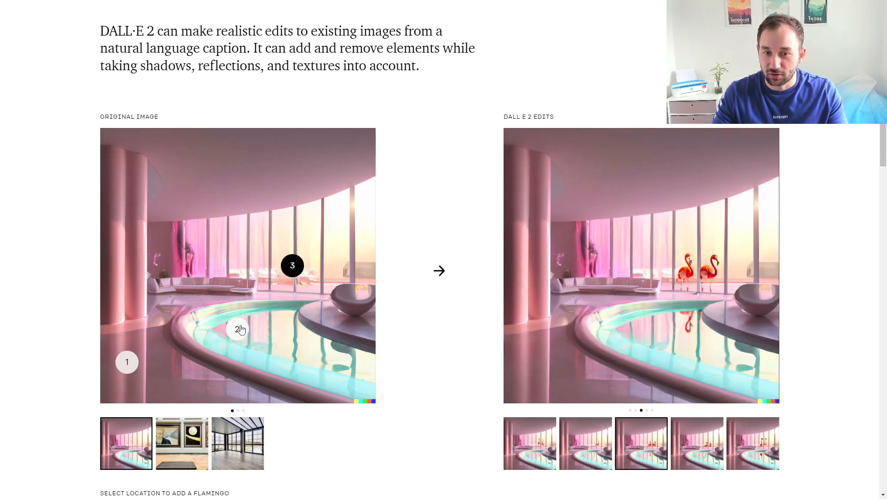
click(237, 329)
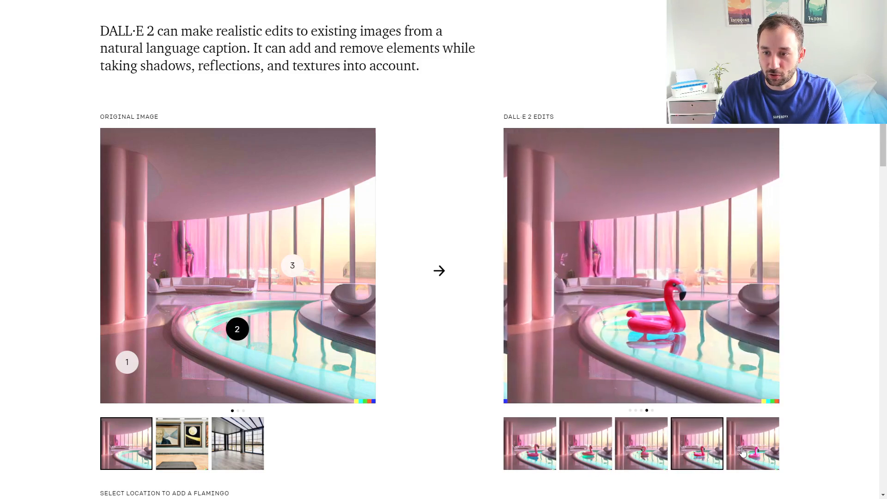
scroll(down, 3)
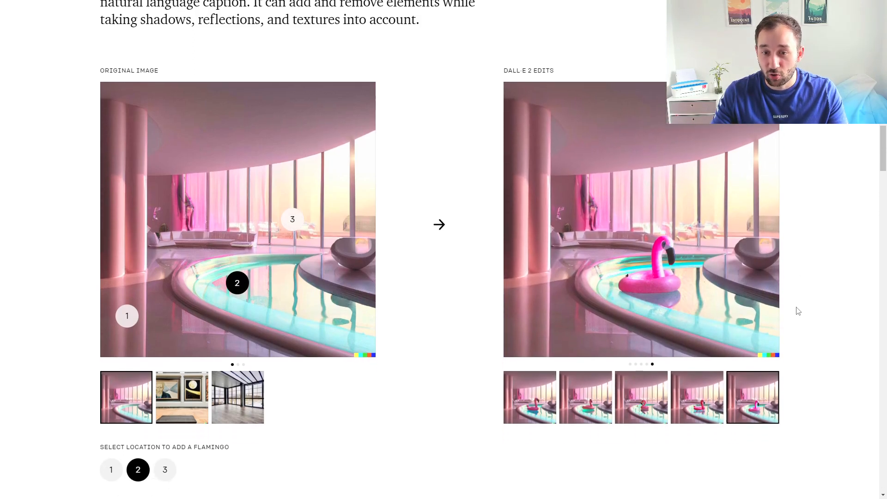
mouse_move(765, 333)
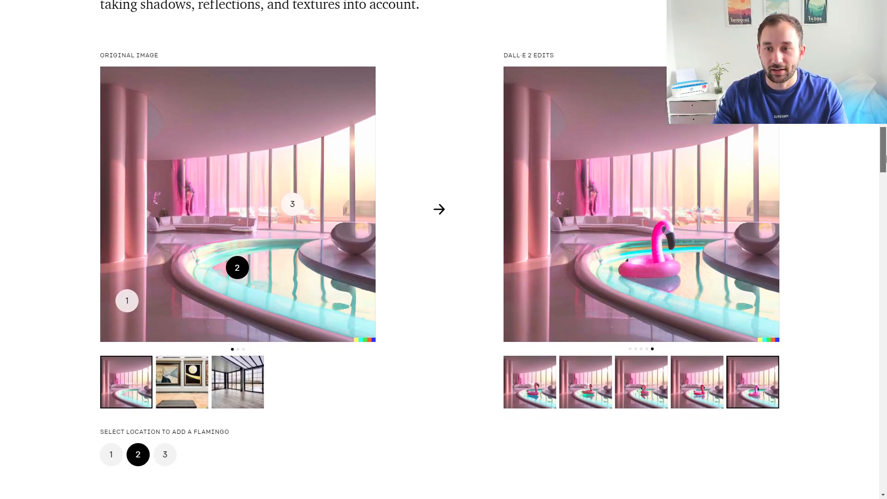
scroll(down, 3)
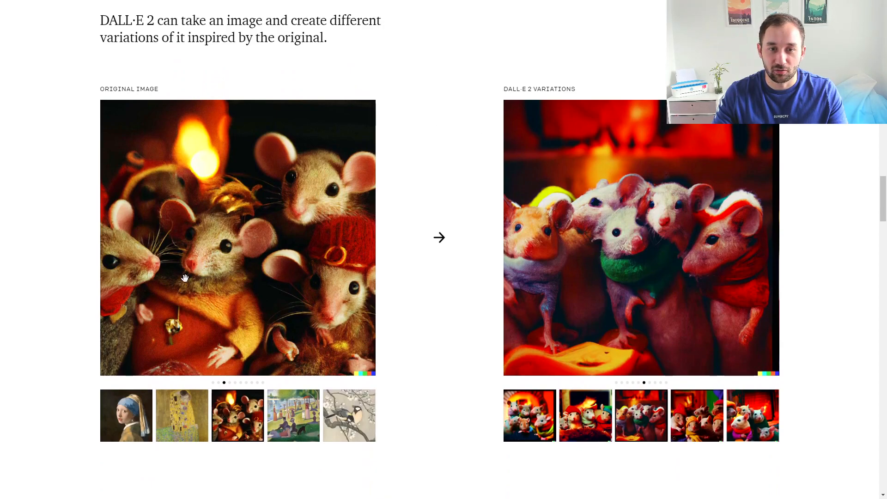
Browse more mice variations and the diffusion explanation sections
click(639, 414)
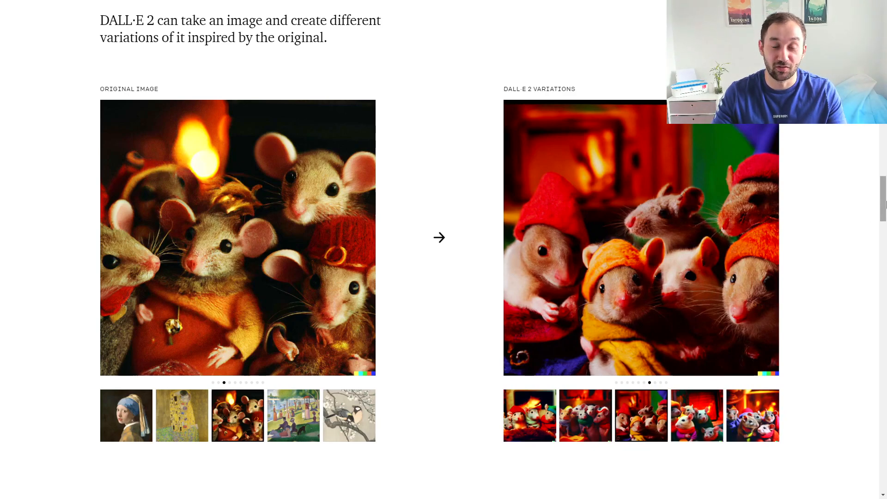
scroll(down, 3)
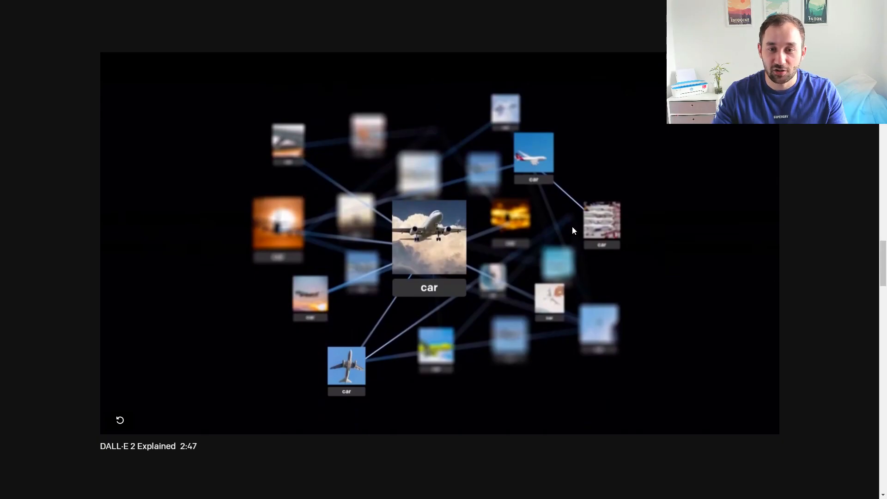
scroll(down, 3)
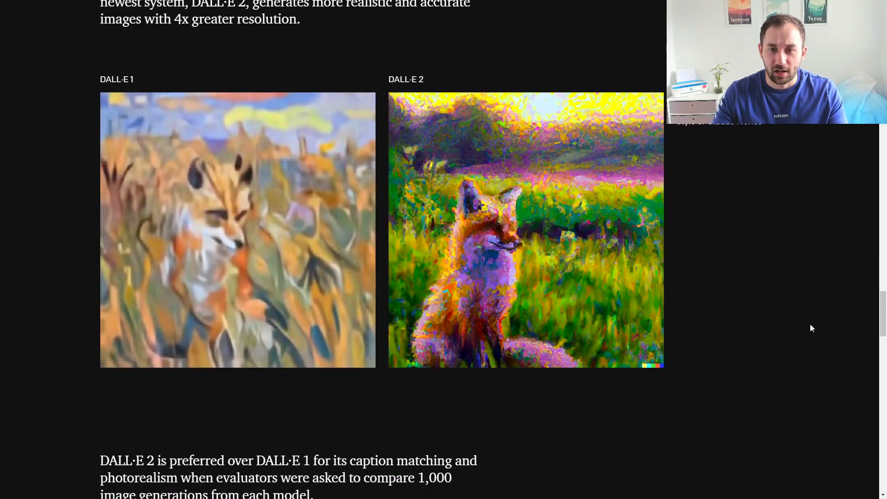
scroll(down, 3)
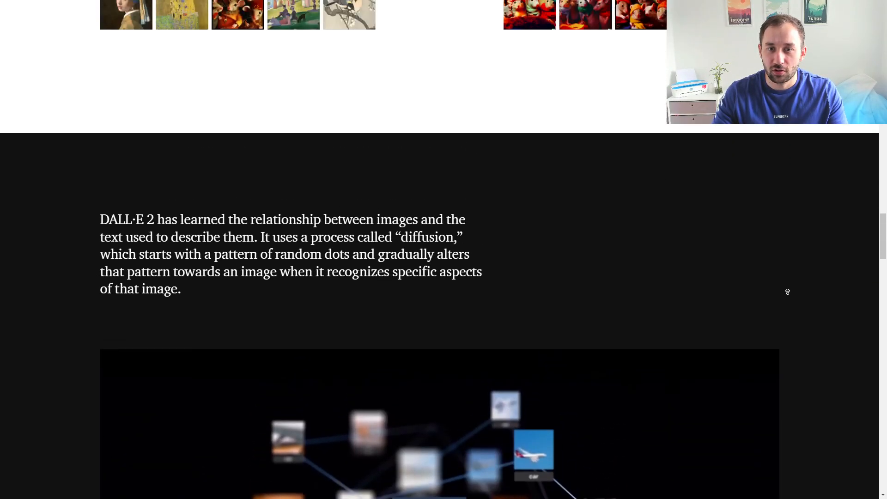
Scroll back up and open the DALL·E waitlist sign-up page
scroll(up, 3)
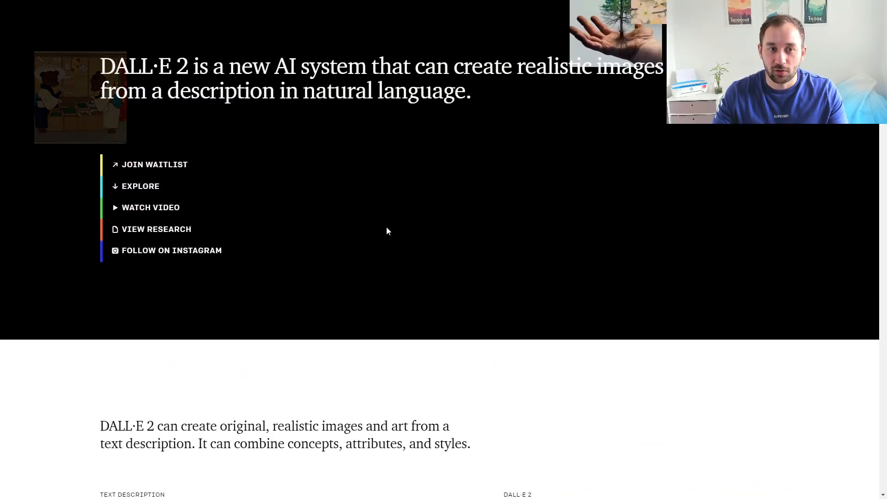
scroll(up, 3)
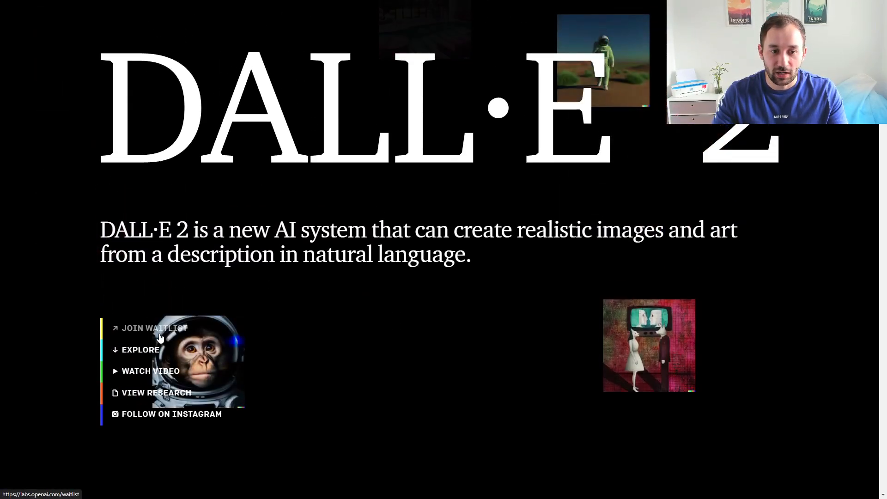
click(154, 328)
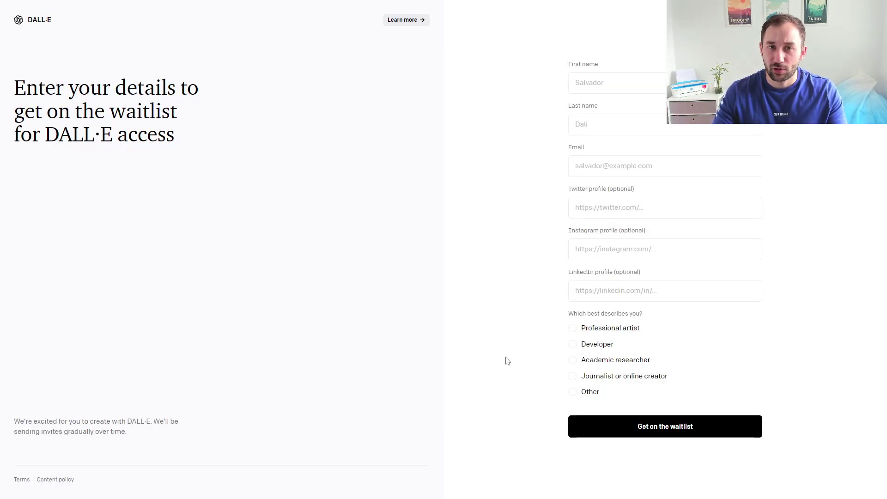
mouse_move(502, 304)
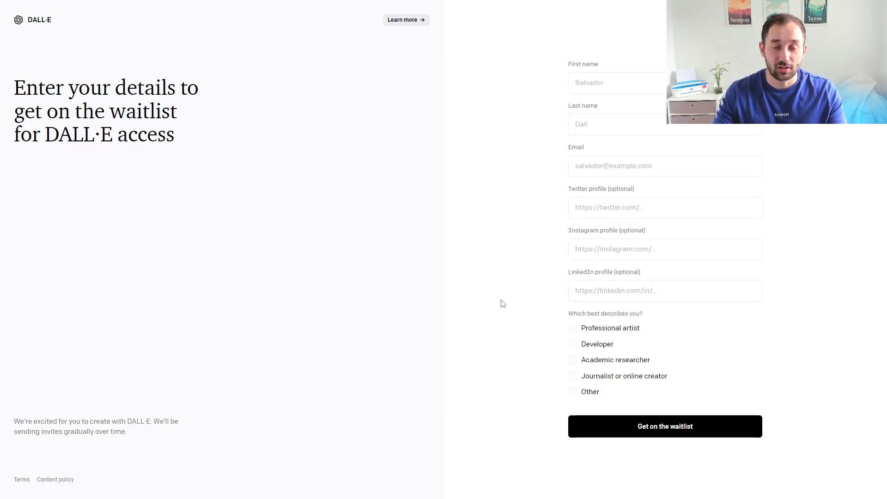
mouse_move(508, 282)
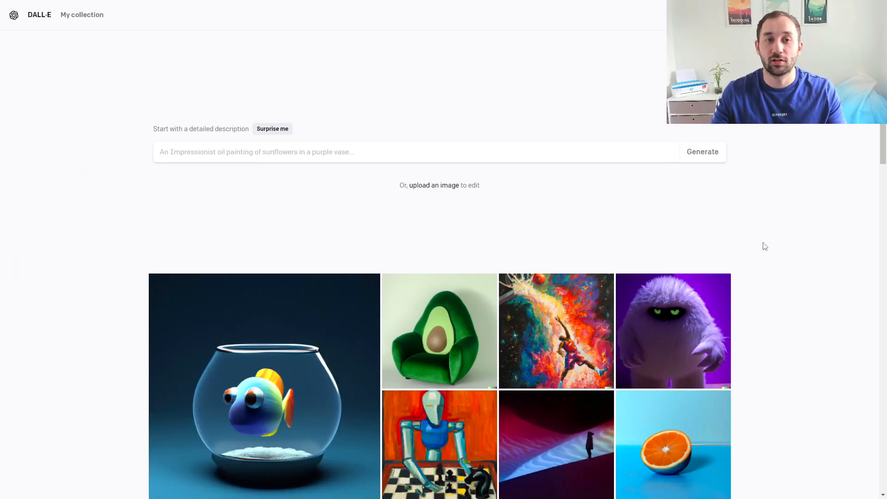
mouse_move(751, 250)
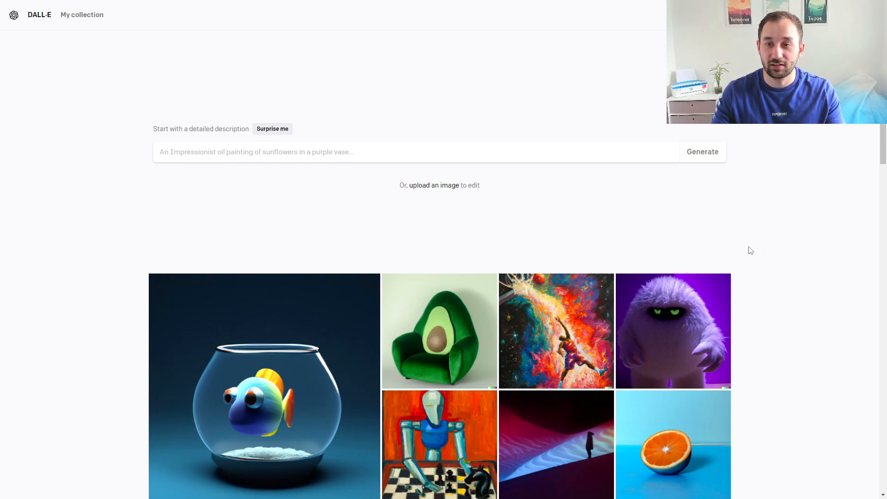
mouse_move(362, 238)
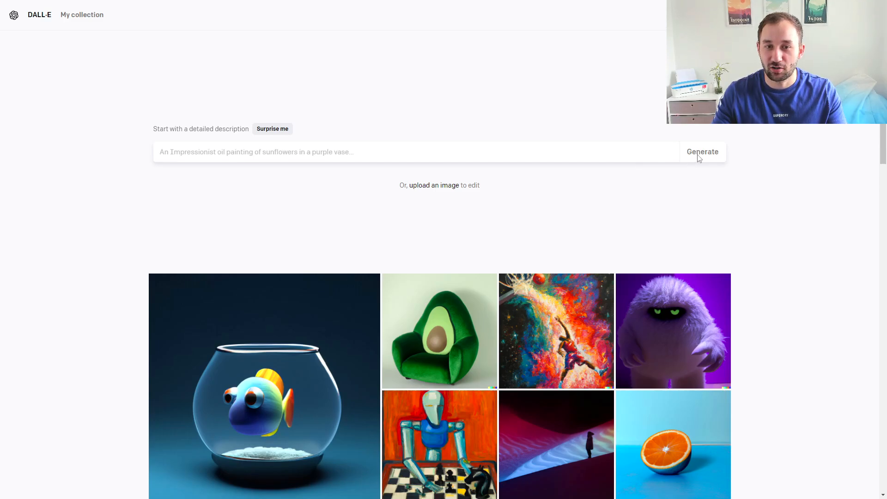
scroll(up, 3)
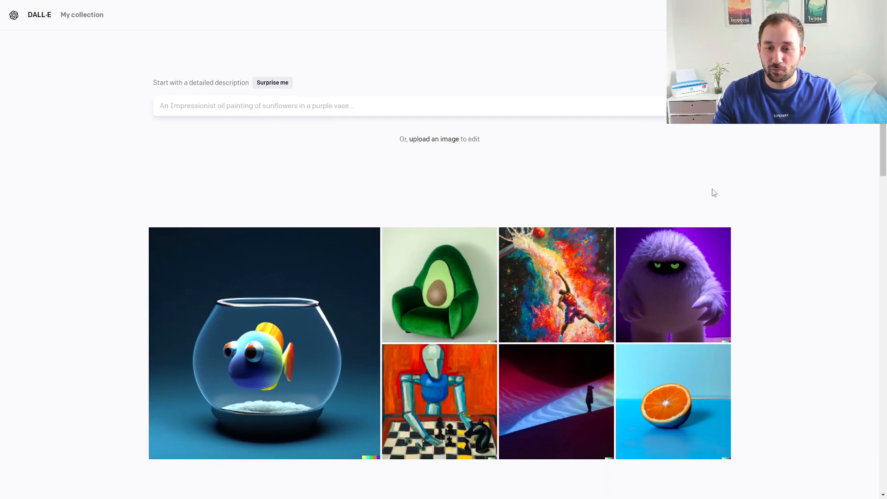
scroll(down, 3)
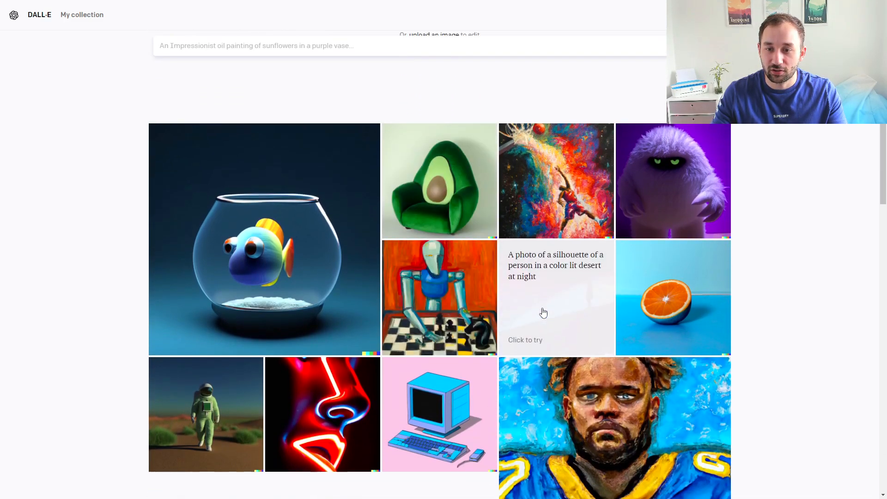
scroll(down, 3)
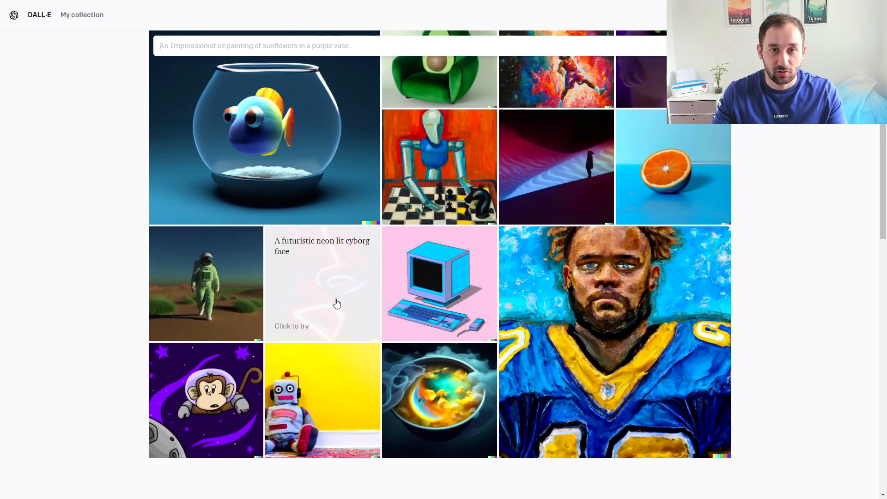
scroll(down, 3)
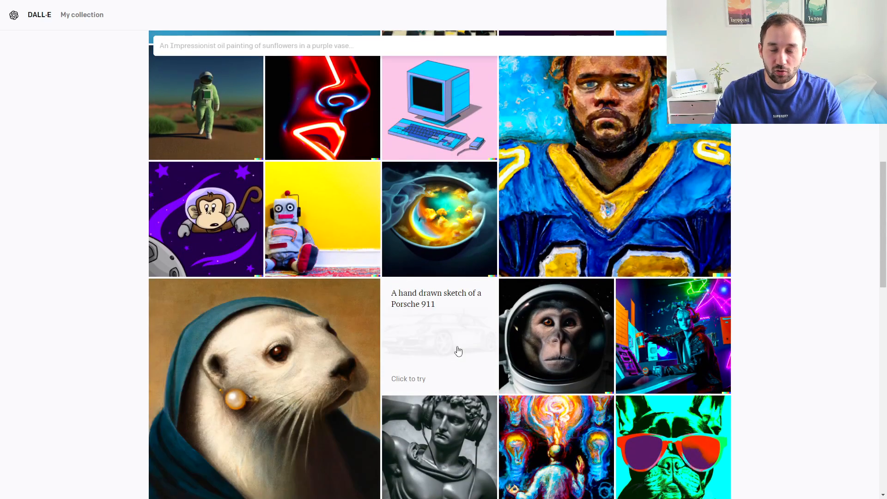
scroll(down, 3)
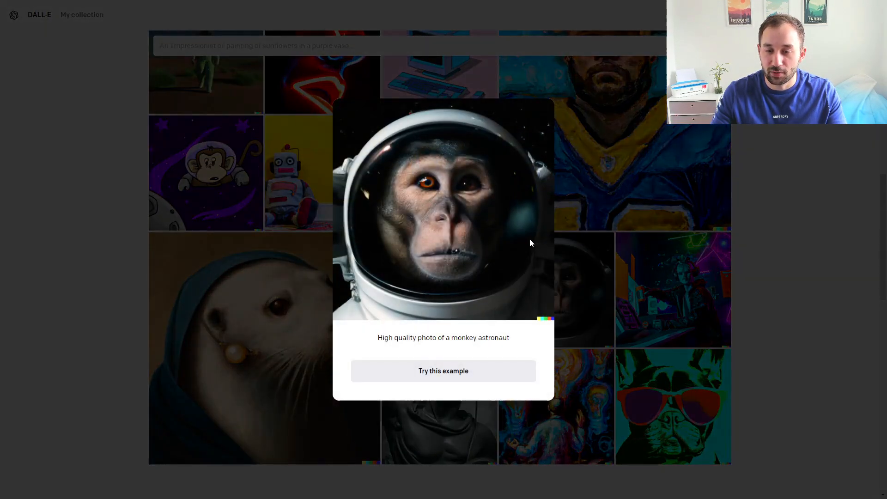
mouse_move(399, 207)
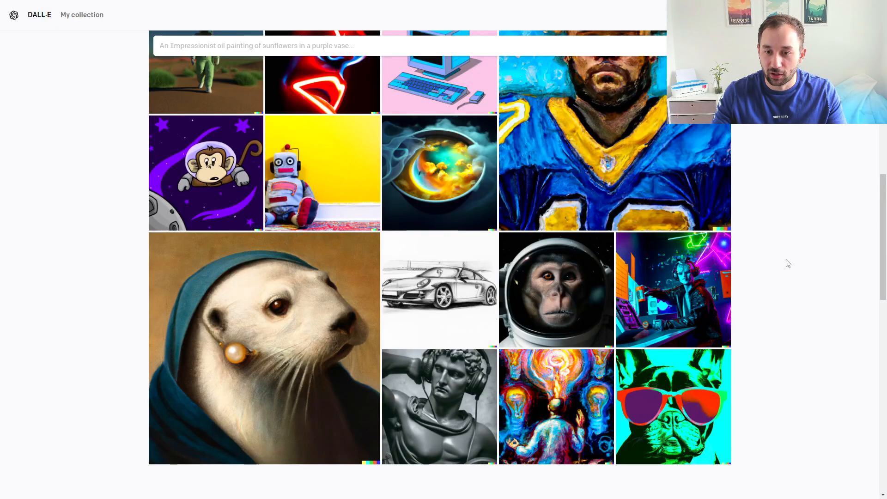
scroll(down, 3)
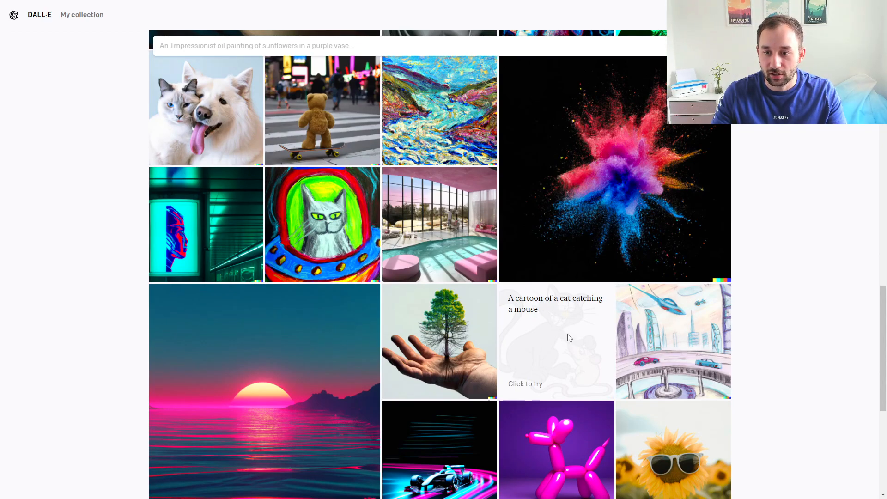
click(555, 340)
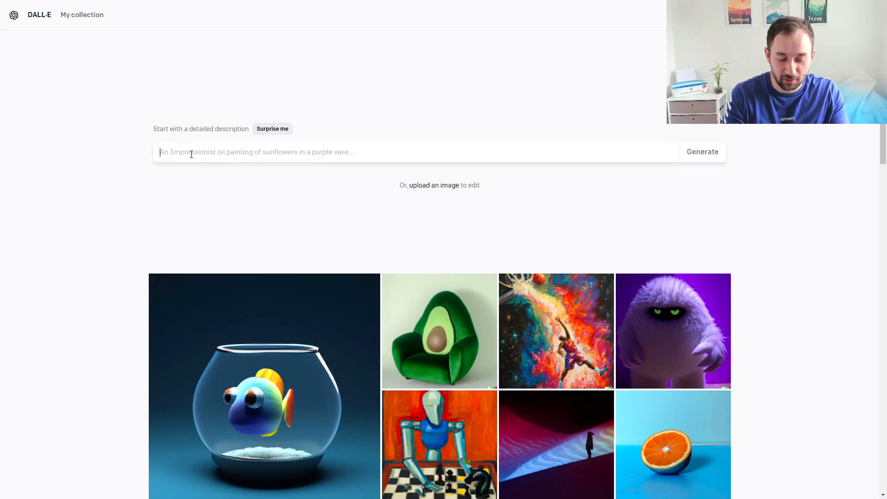
Enter the prompt 'kawaii unicorn drinking coffee and wearing a christmas hat, digital art'
text(kawaii)
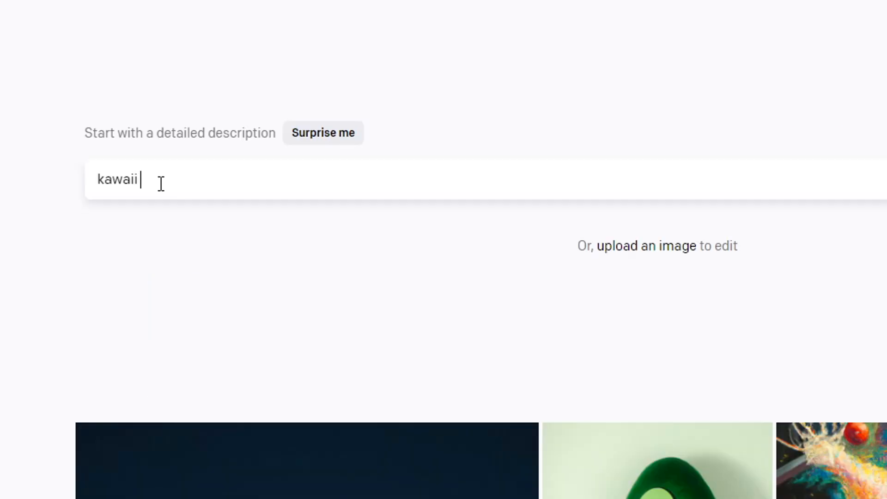
text(unicorn drinking)
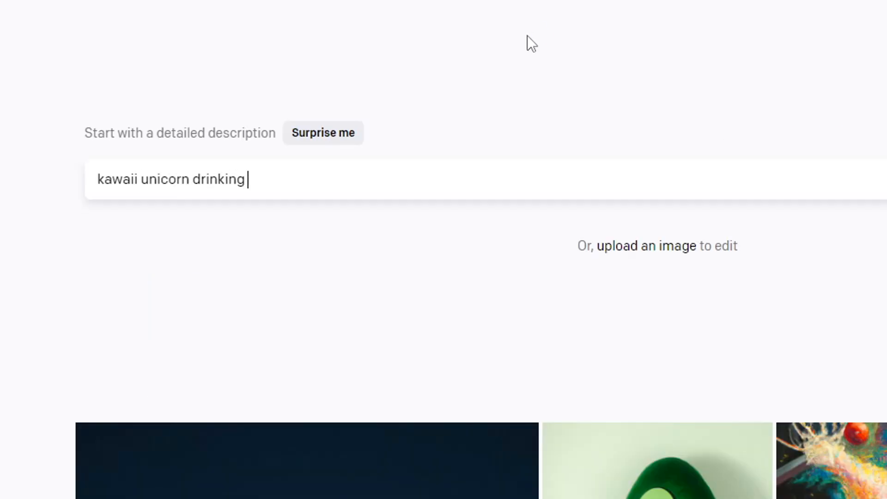
text(coffee and wearing a)
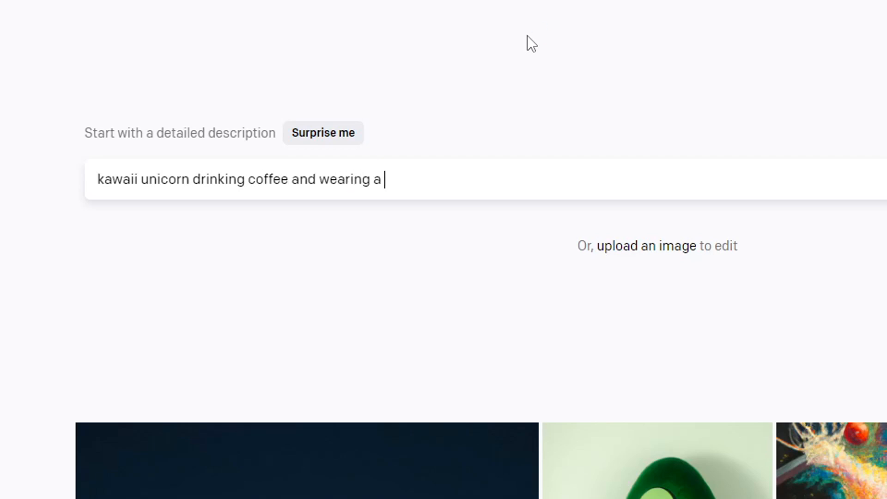
text(christmas hat, digital)
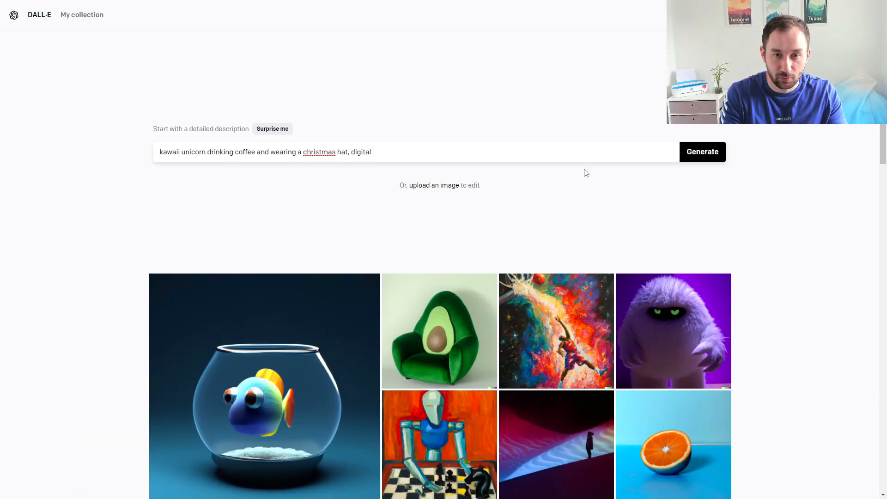
text(art)
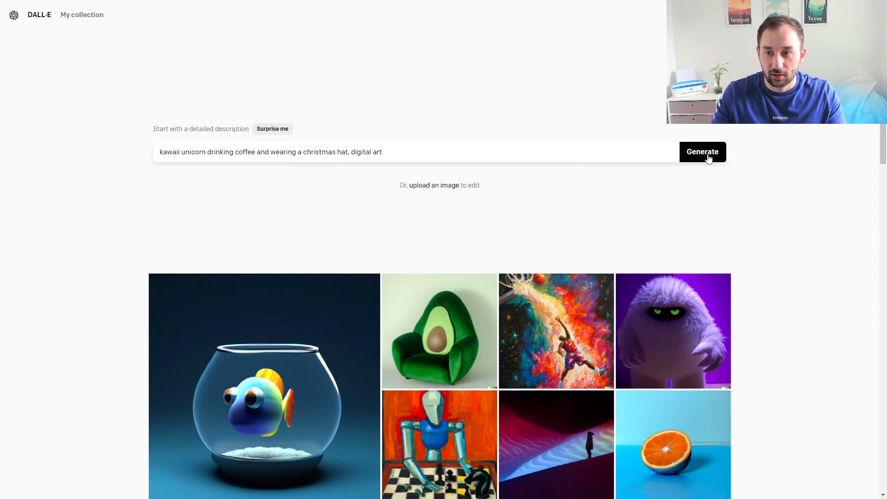
Generate the unicorn images and view the pink-background one full size
click(702, 151)
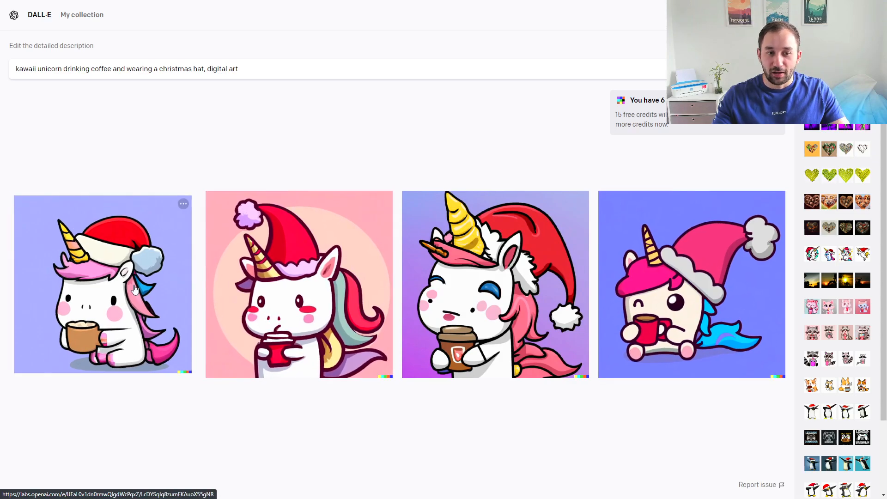
click(102, 284)
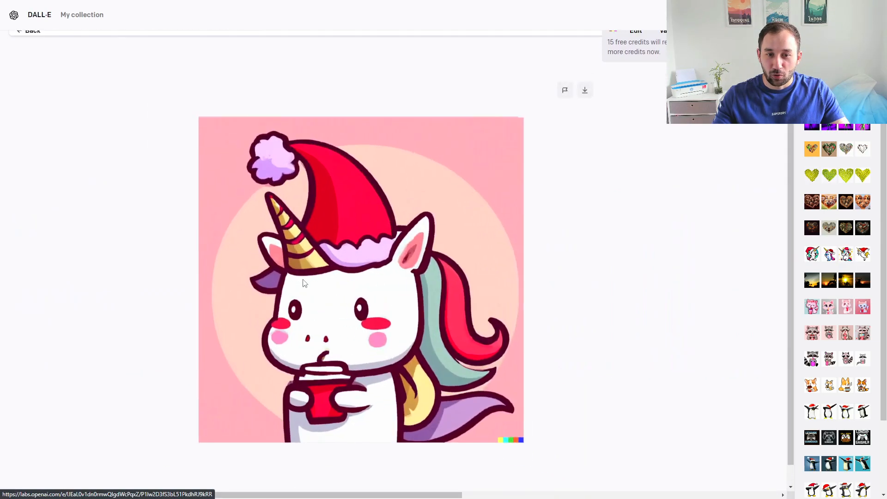
click(28, 30)
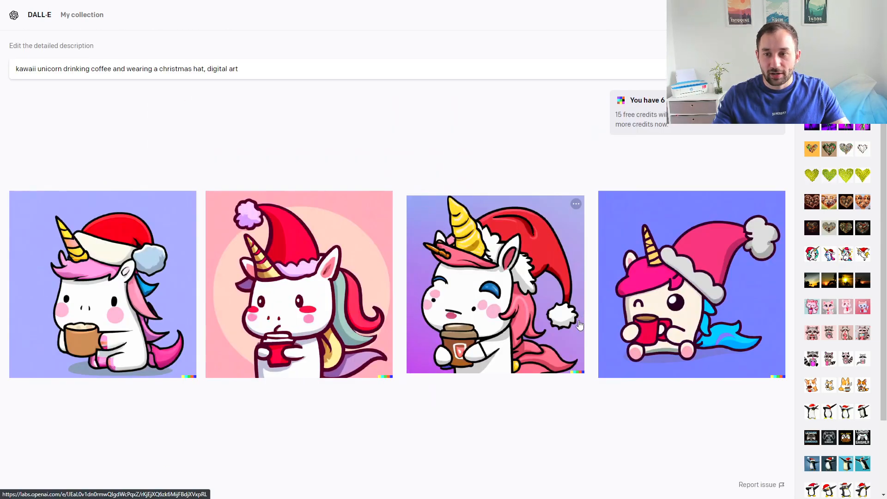
mouse_move(537, 310)
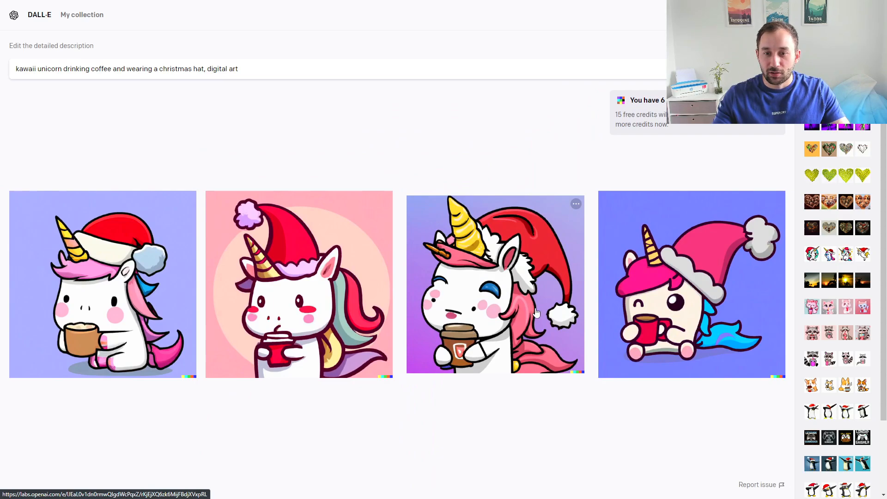
mouse_move(514, 302)
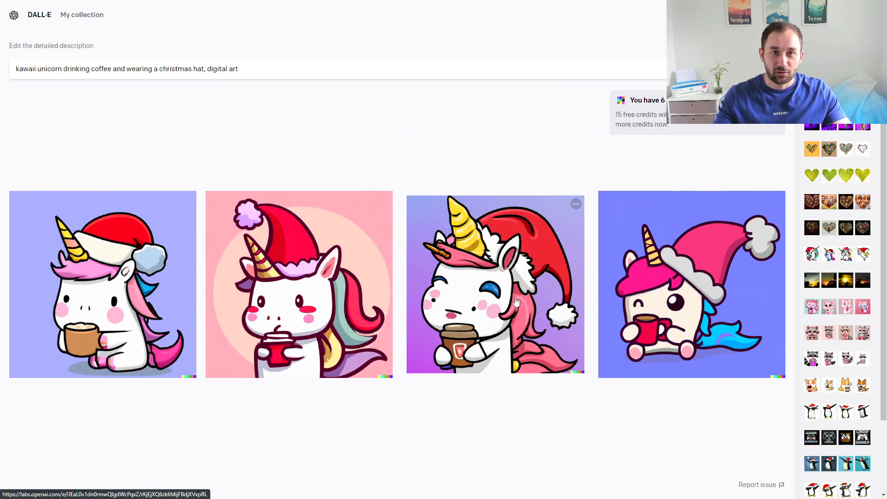
Enlarge the third unicorn image, return to the grid, then enlarge the fourth
click(495, 282)
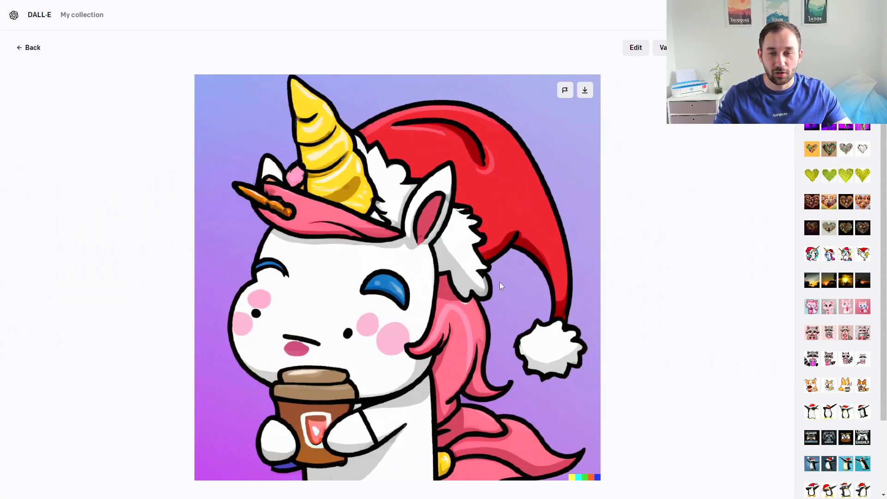
mouse_move(61, 63)
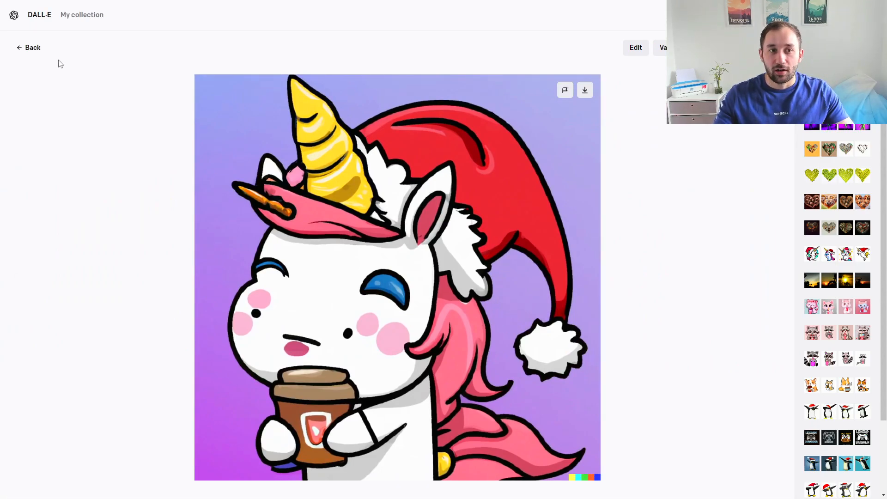
mouse_move(33, 47)
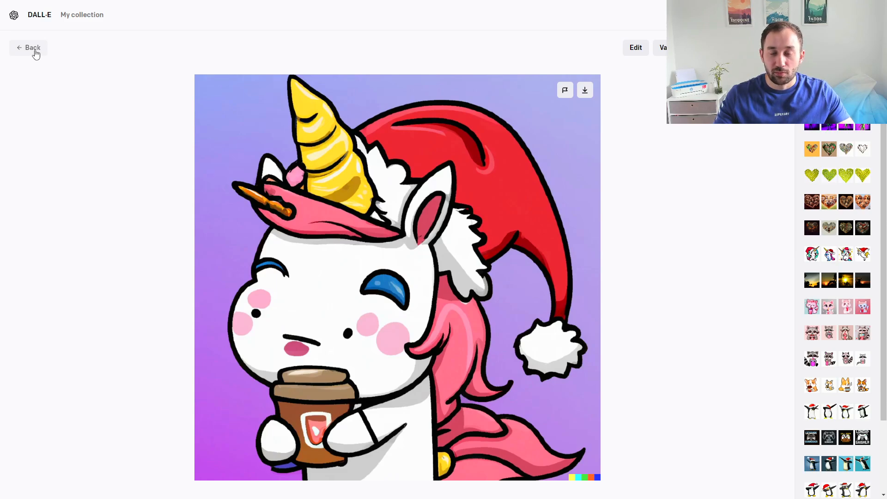
click(28, 48)
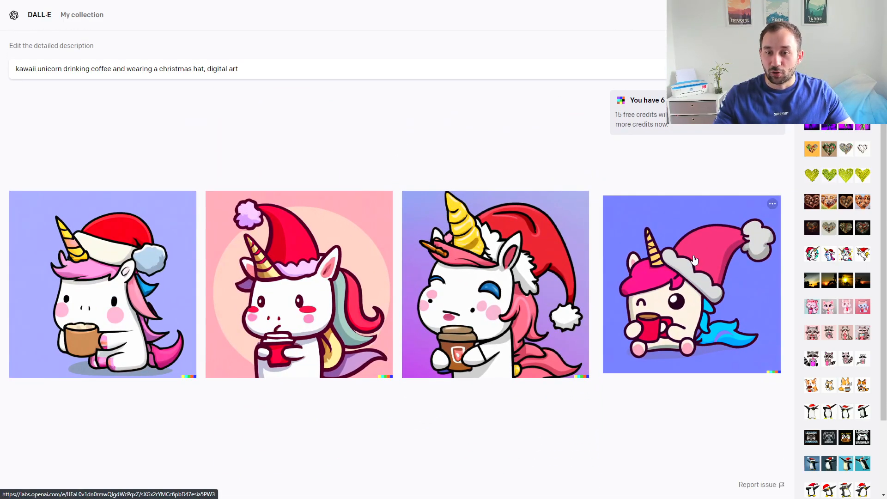
click(691, 283)
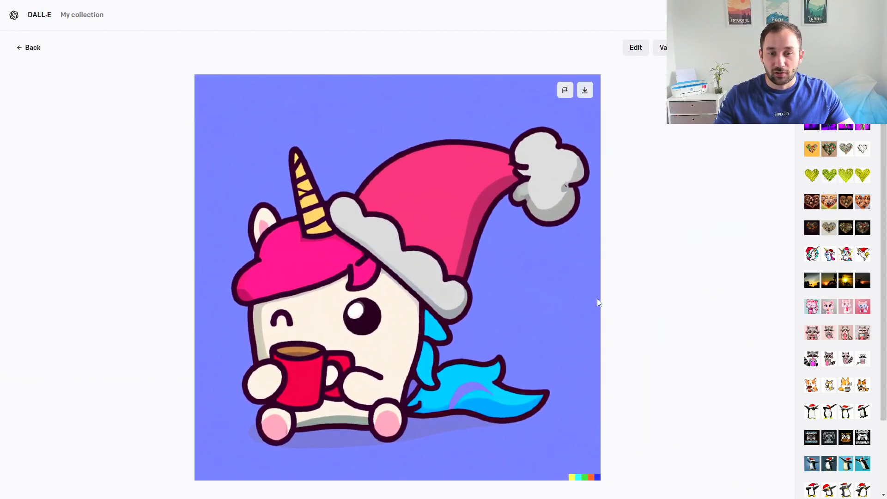
mouse_move(395, 226)
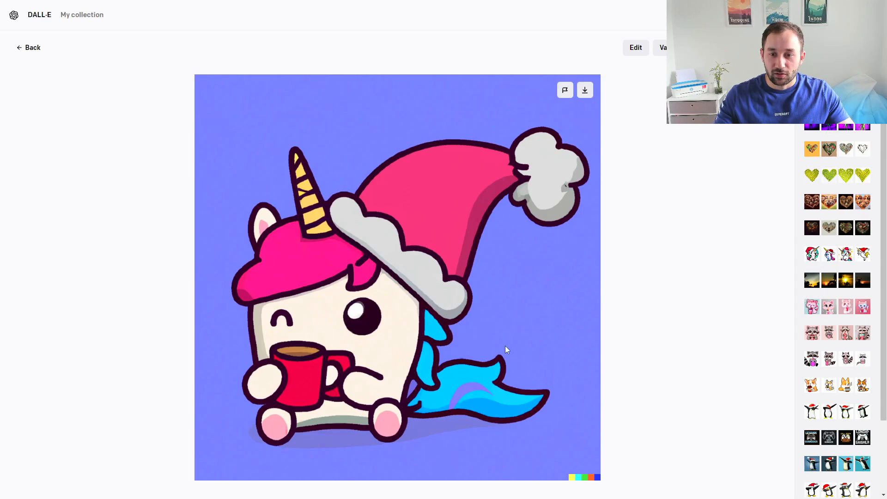
mouse_move(250, 310)
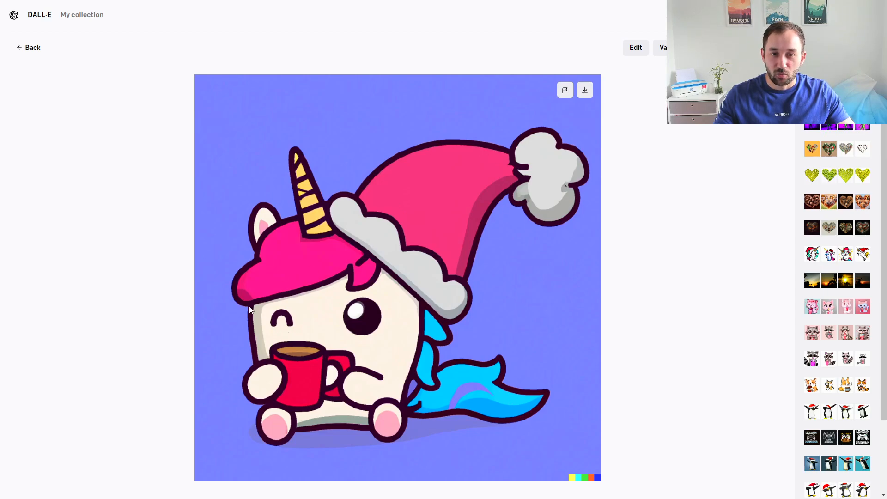
mouse_move(293, 352)
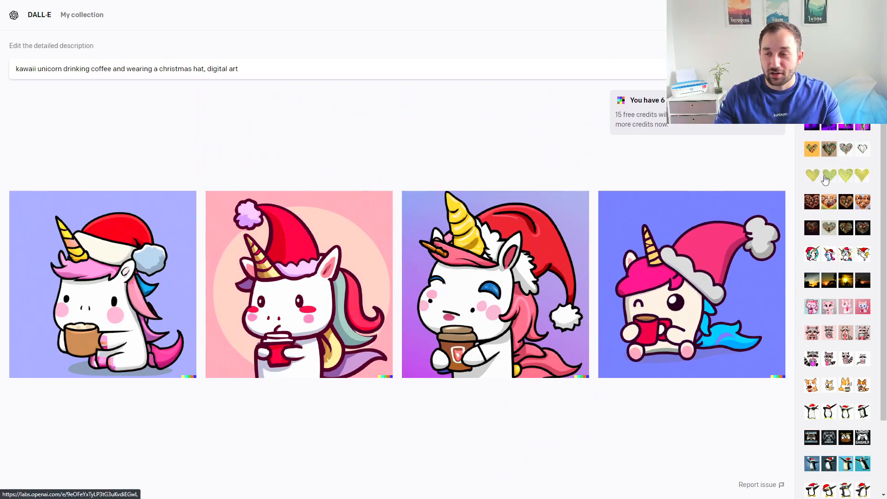
Scroll to the kawaii raccoon milkshake generations and return to all four images
scroll(down, 3)
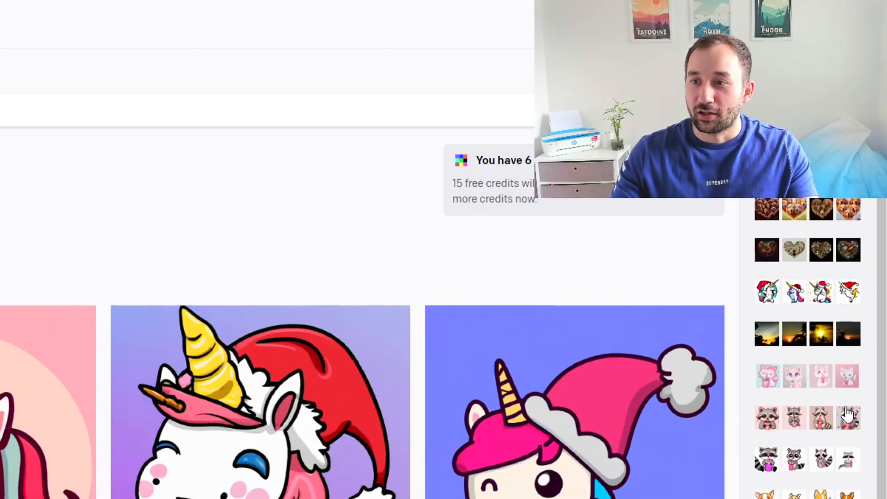
scroll(down, 3)
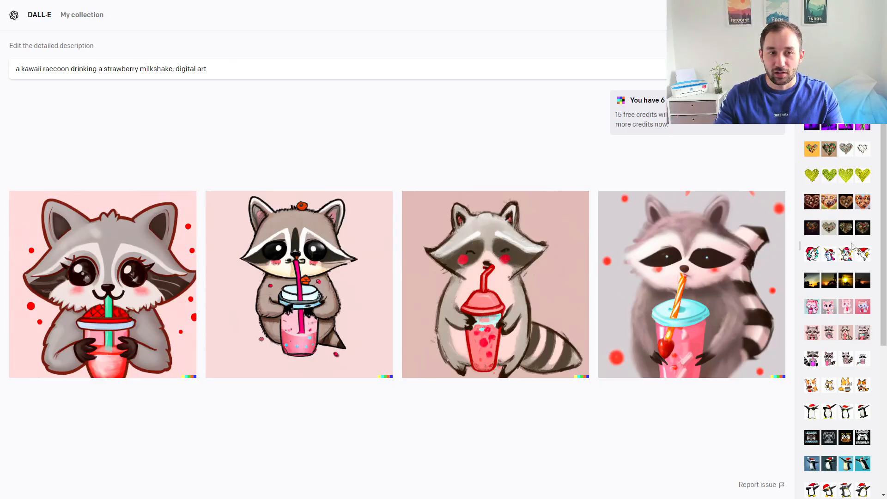
mouse_move(362, 177)
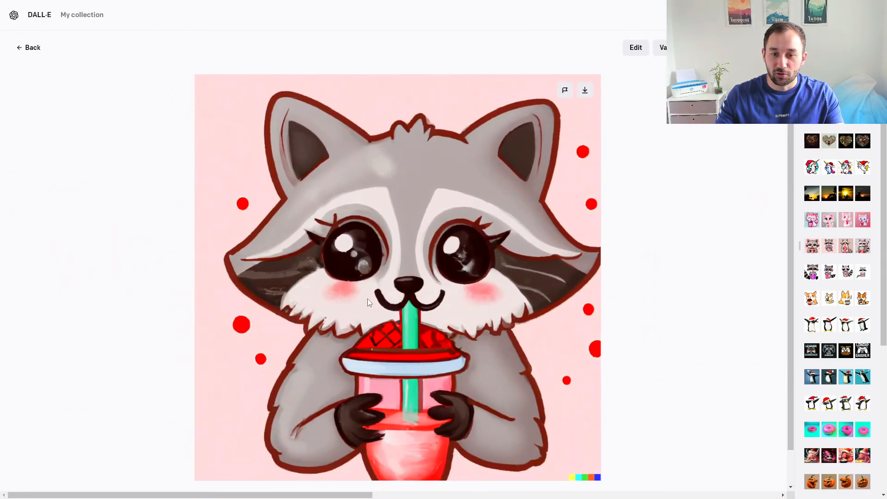
mouse_move(479, 354)
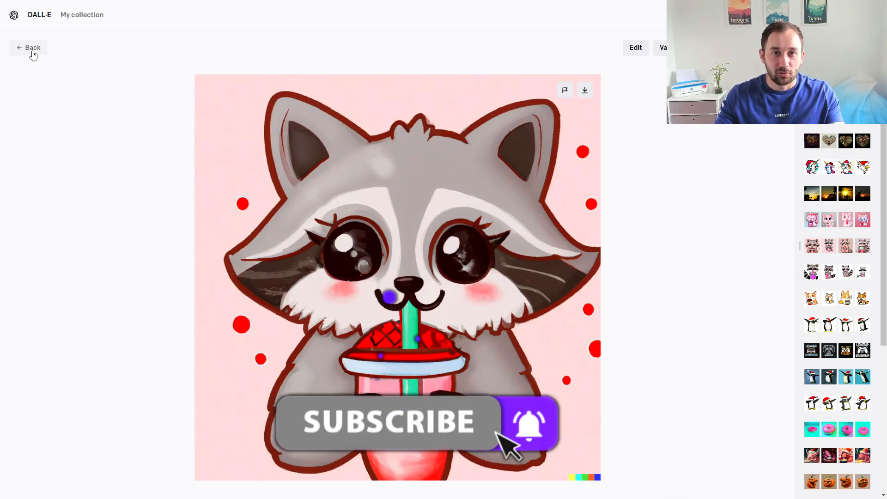
click(28, 48)
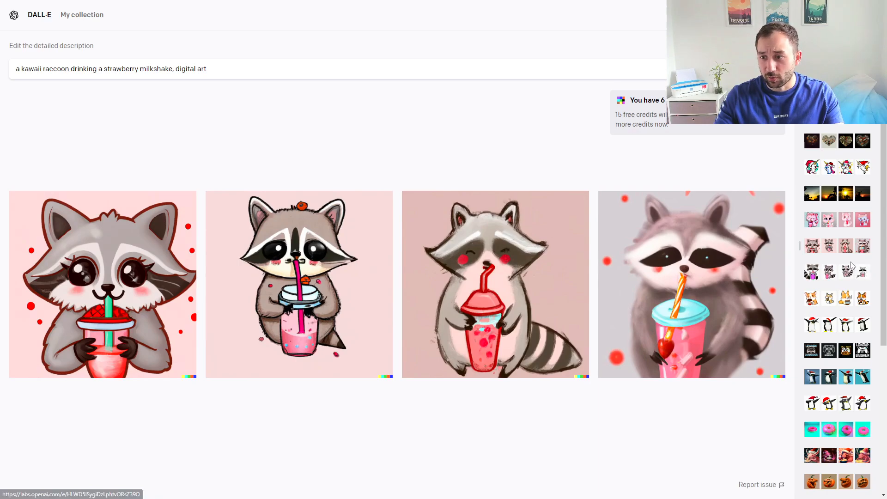
Enlarge the fourth axolotl ramen image, go back, and scroll to the gaming t-shirt designs
scroll(down, 3)
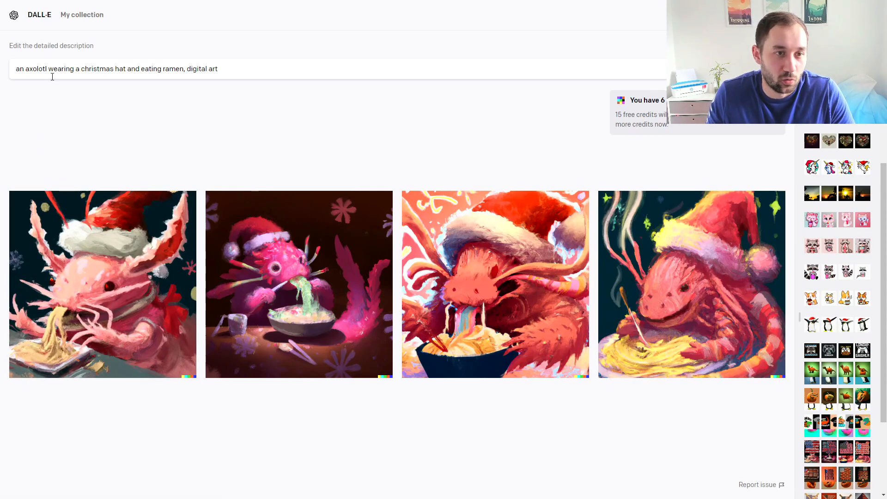
mouse_move(202, 90)
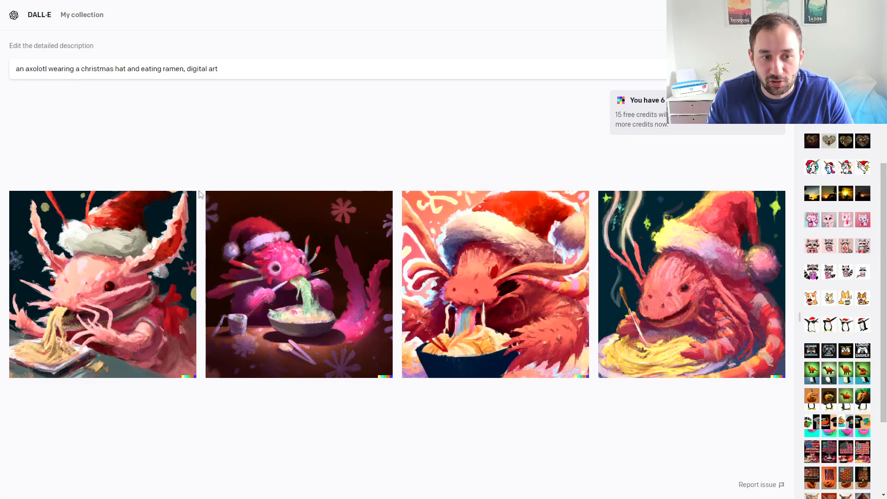
mouse_move(127, 308)
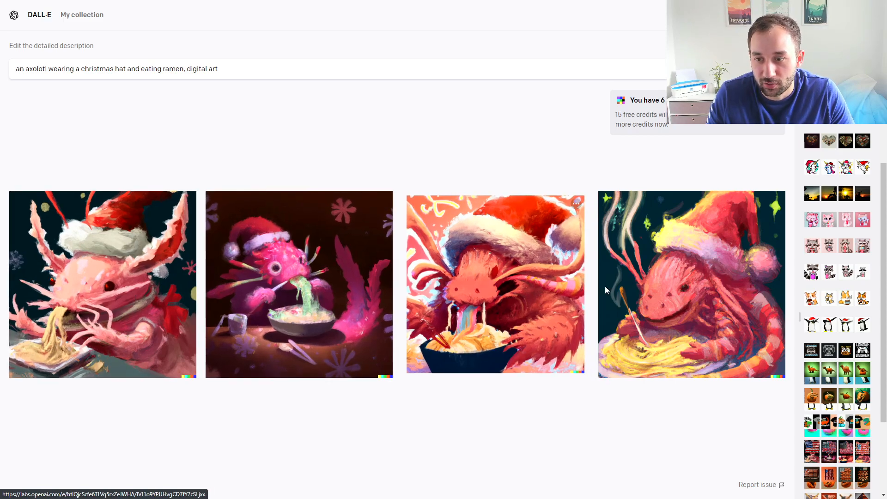
click(690, 284)
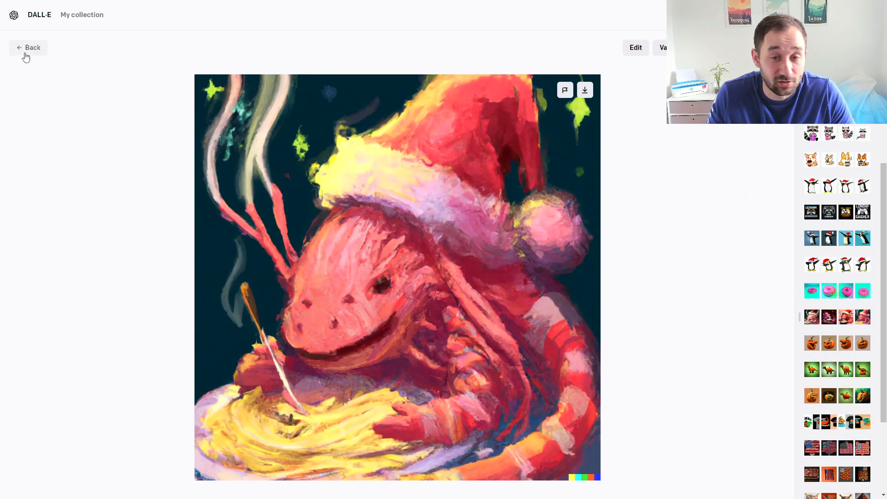
click(28, 47)
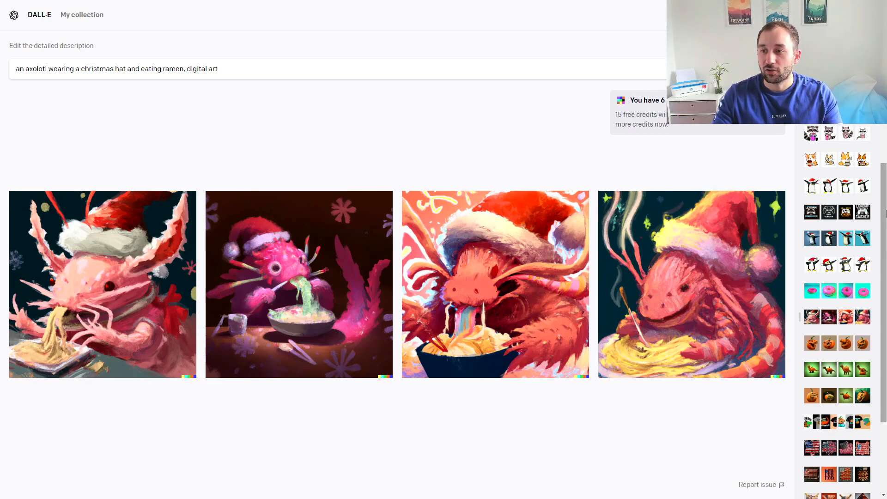
scroll(down, 3)
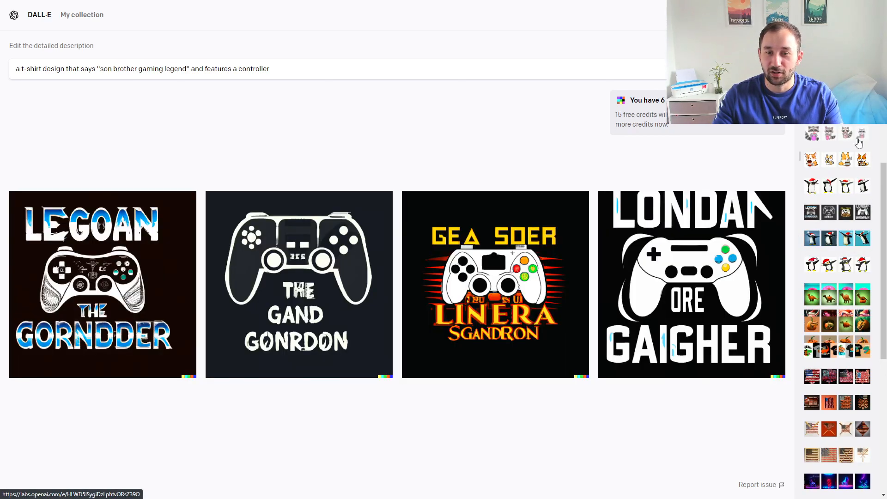
double_click(103, 68)
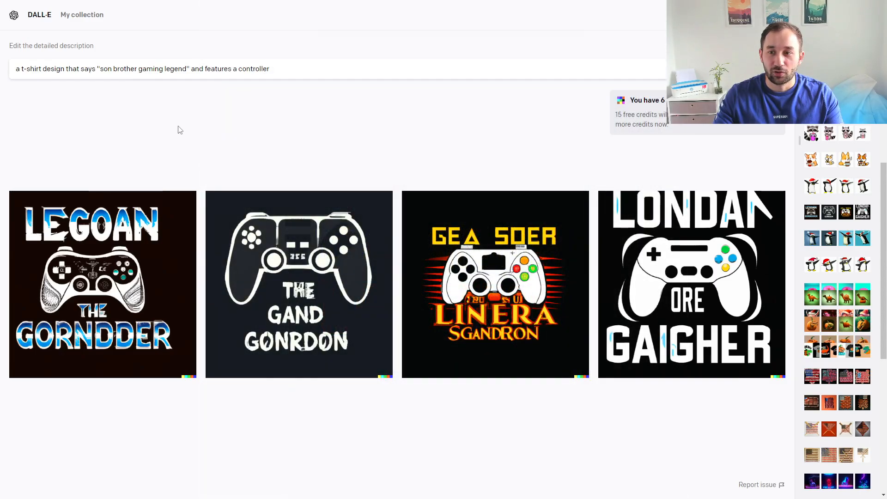
mouse_move(159, 196)
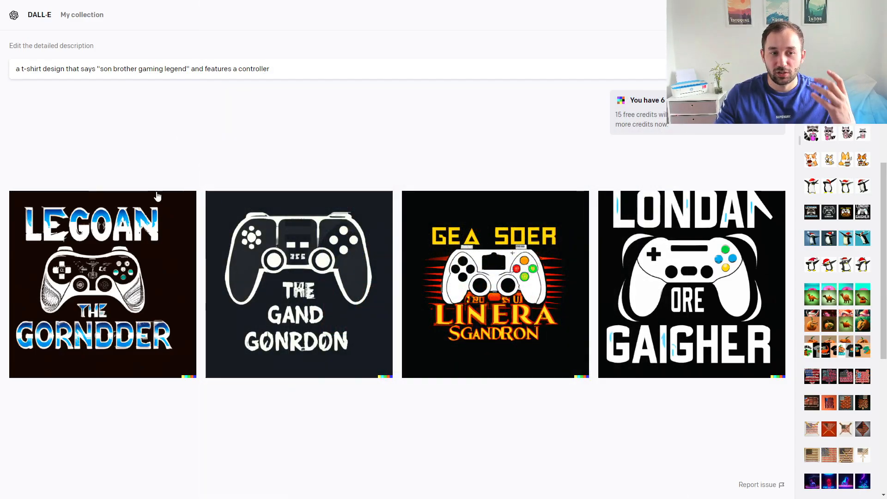
mouse_move(308, 161)
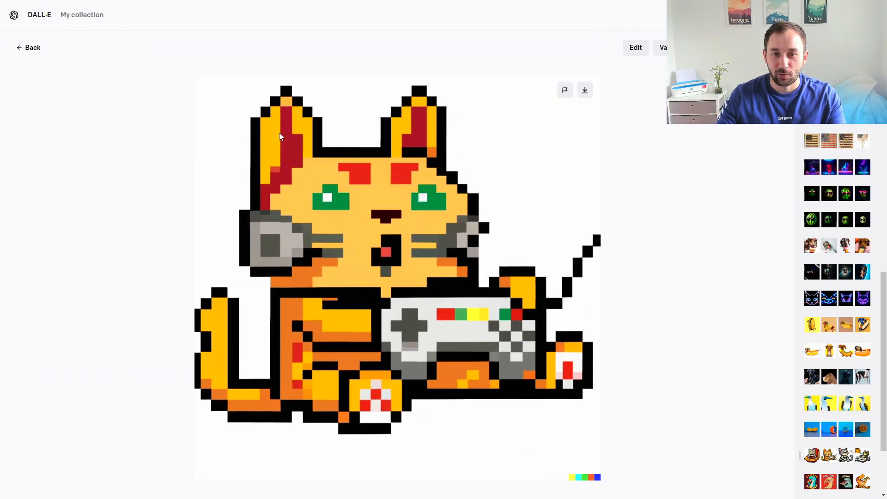
mouse_move(32, 47)
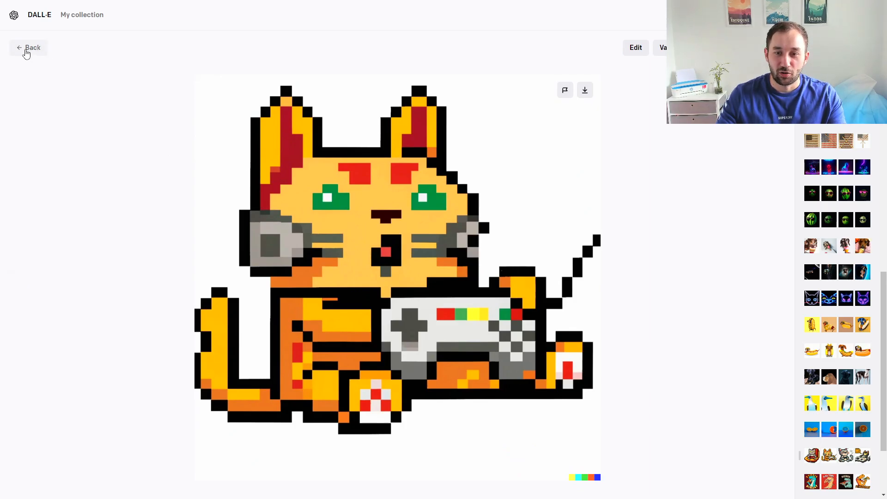
Leave the enlarged pixel-art cat and open the first dabbing Santa-hat unicorn full size
click(32, 48)
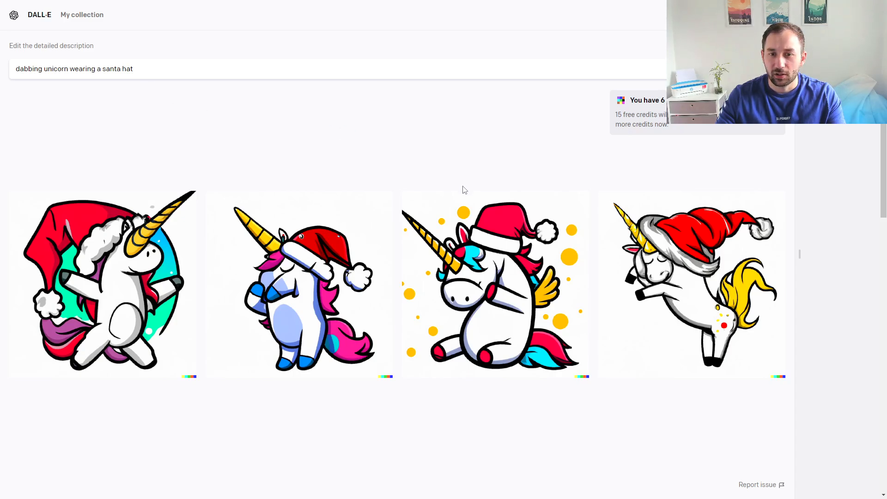
mouse_move(487, 246)
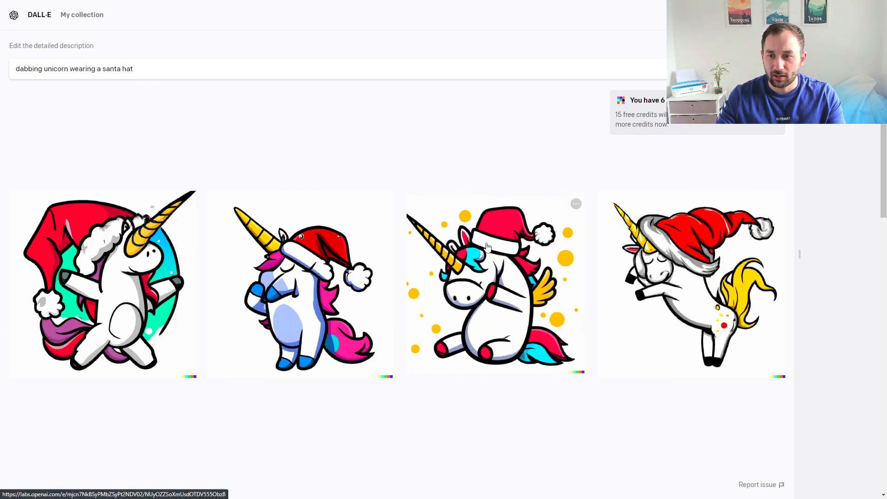
click(102, 283)
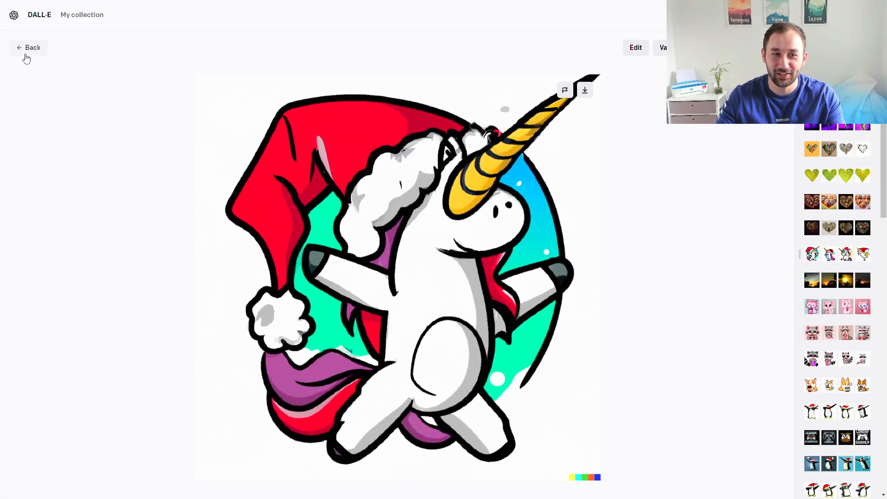
Enlarge the third pink donut image, then go back to the four donut results
click(27, 47)
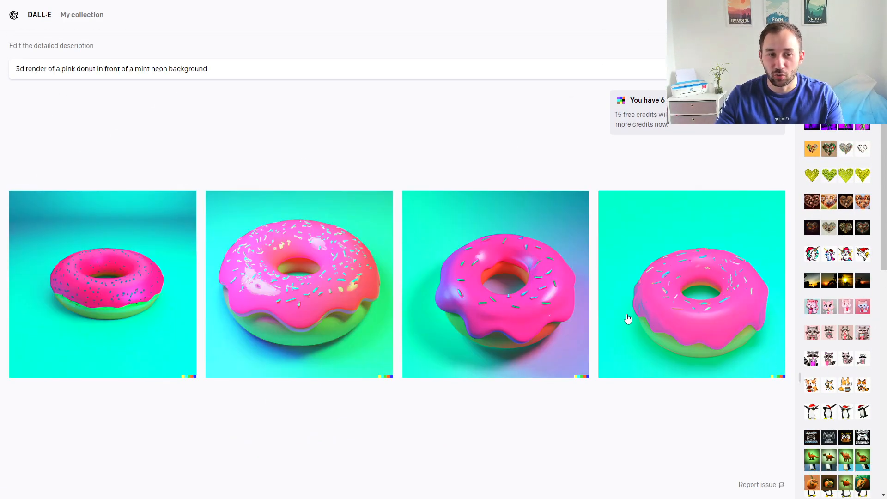
mouse_move(53, 123)
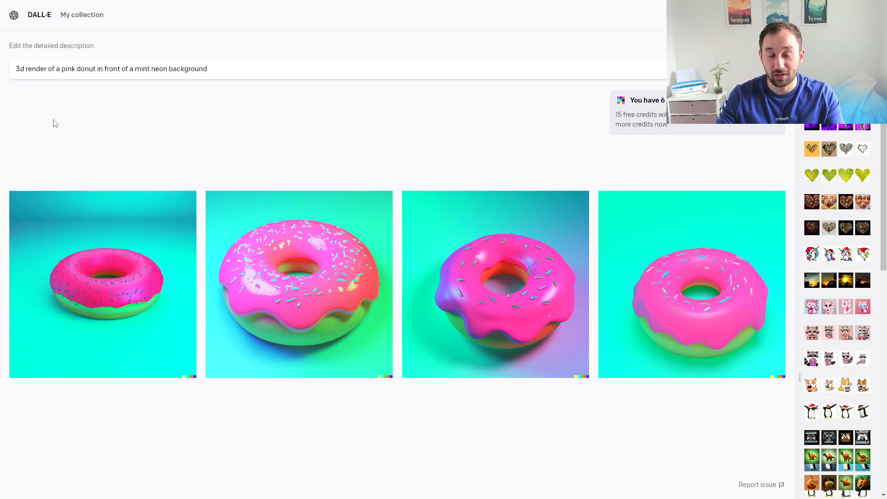
double_click(60, 69)
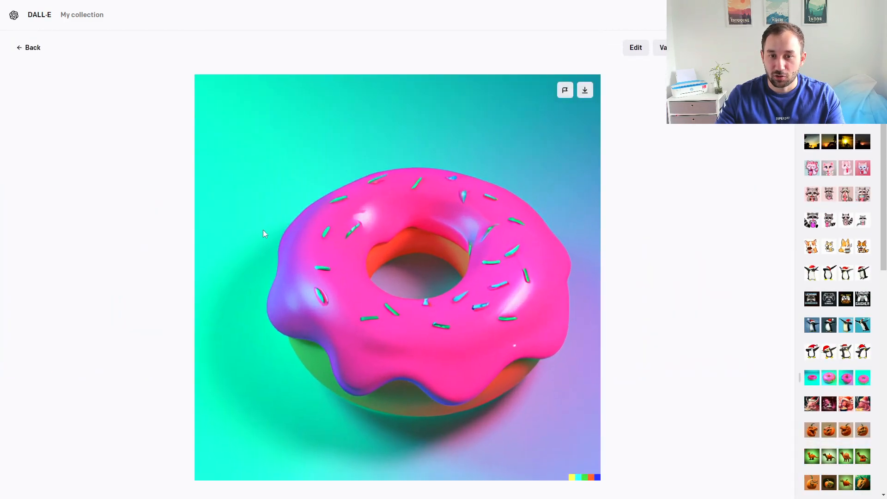
mouse_move(330, 205)
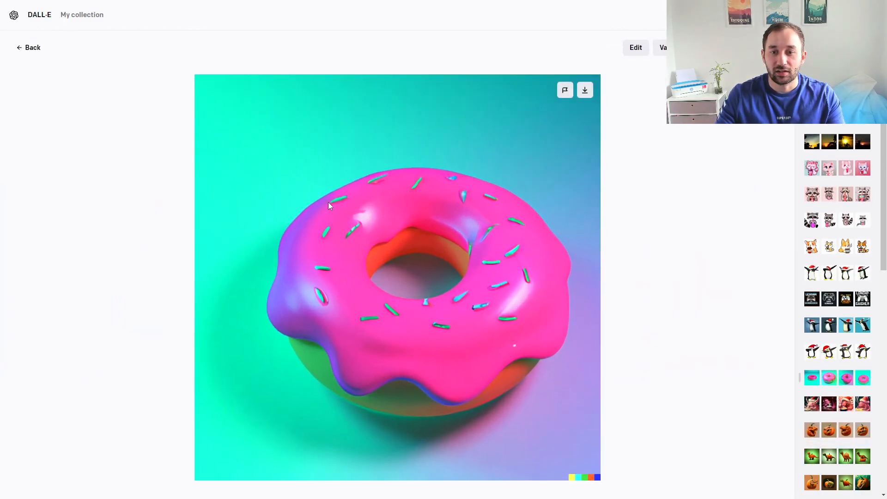
mouse_move(467, 217)
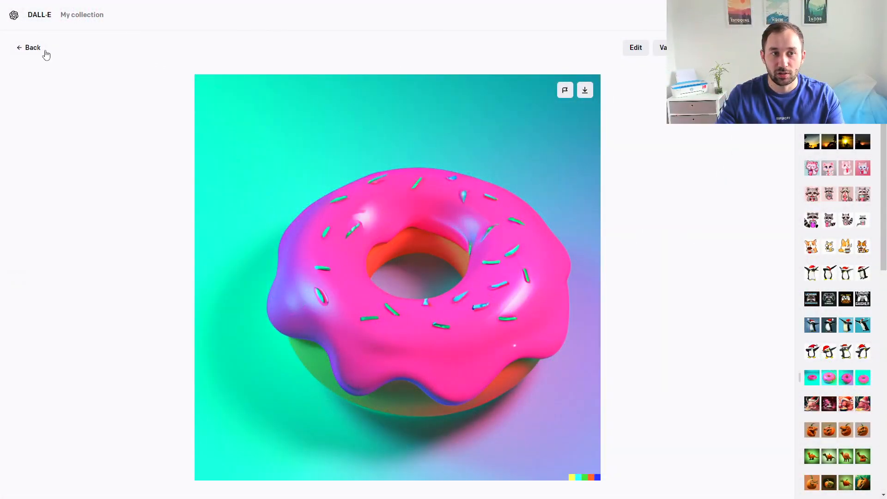
click(32, 48)
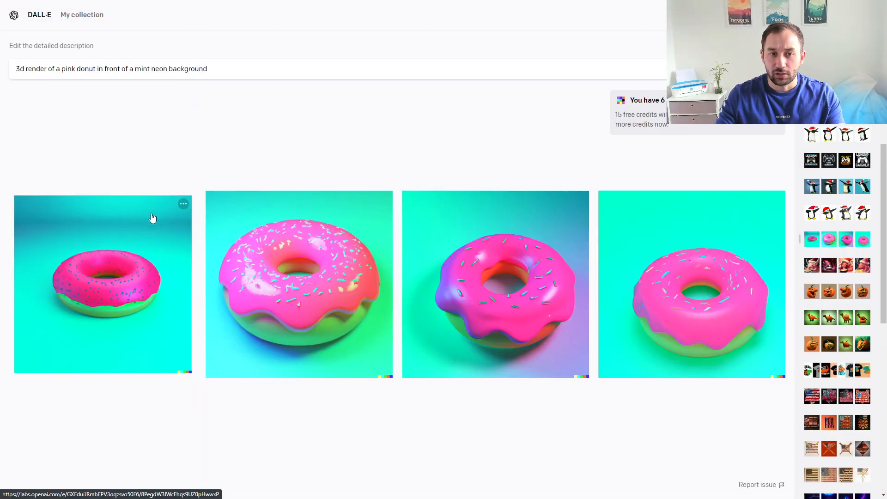
mouse_move(577, 205)
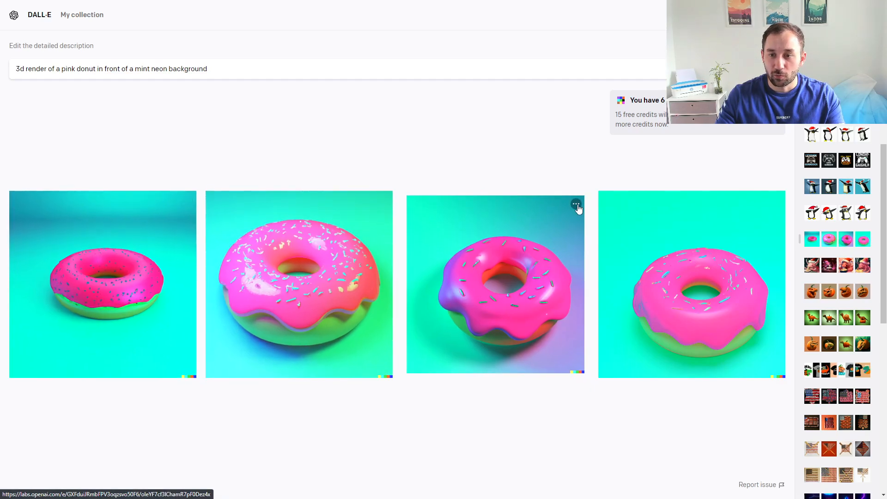
Generate variations of the third pink donut and enlarge one variation
click(576, 204)
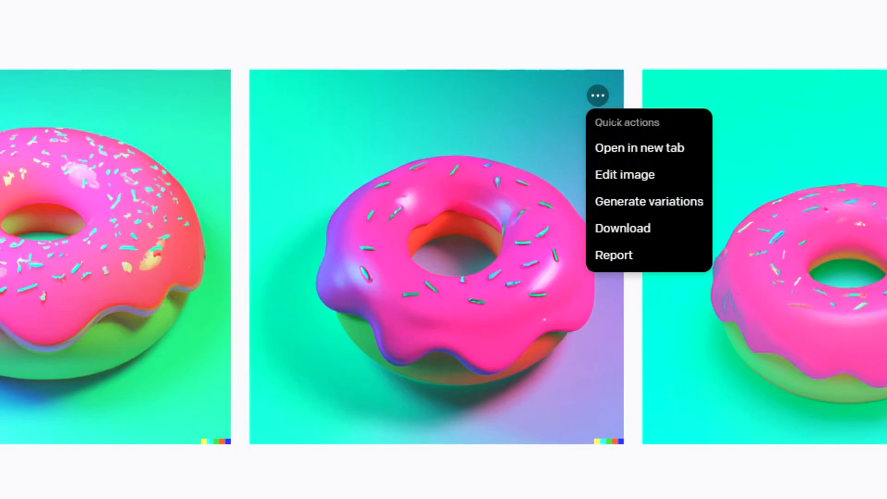
mouse_move(648, 201)
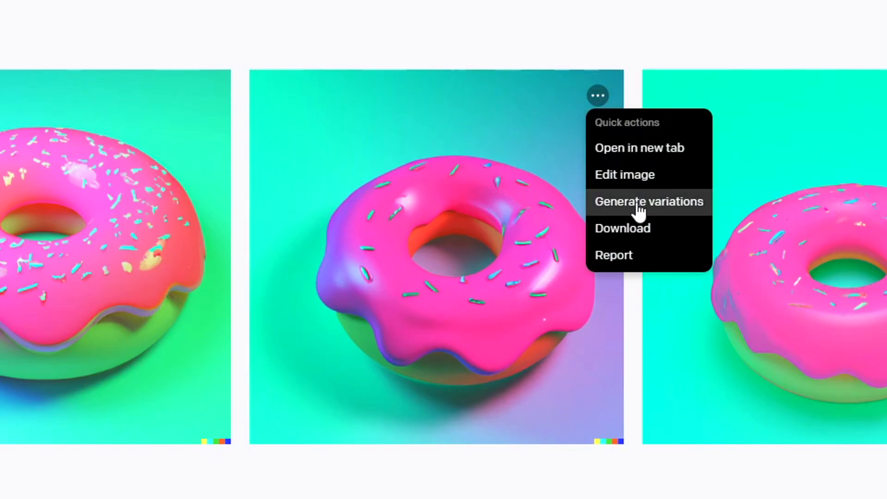
click(648, 202)
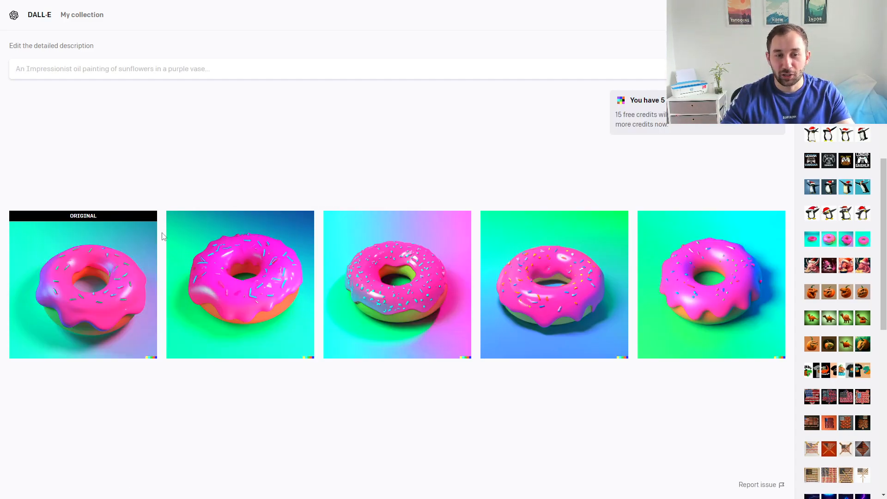
click(82, 285)
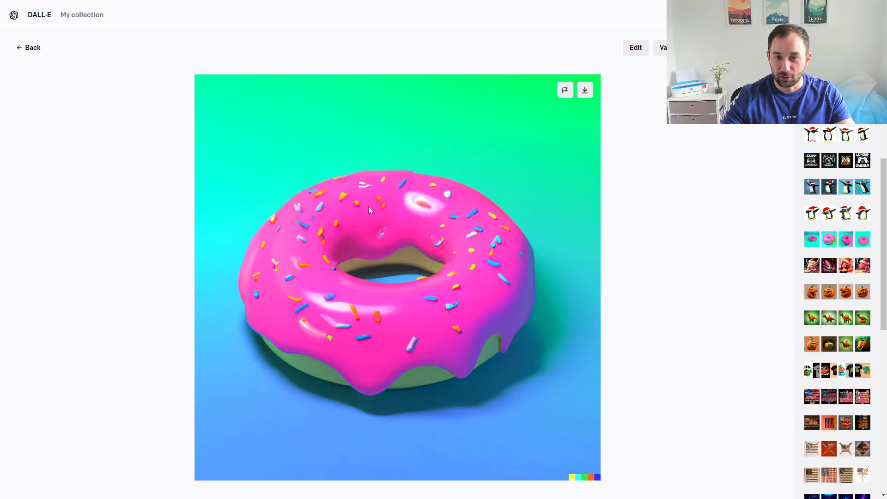
mouse_move(484, 189)
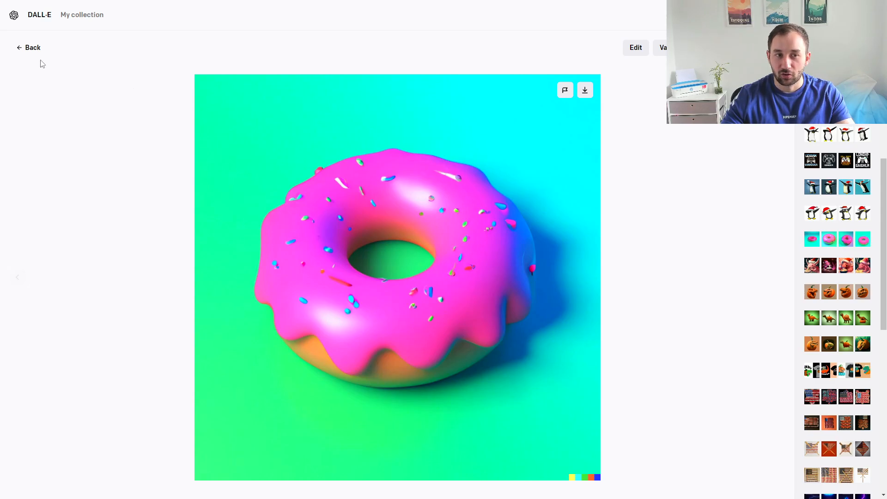
Close the enlarged donut variation
click(365, 131)
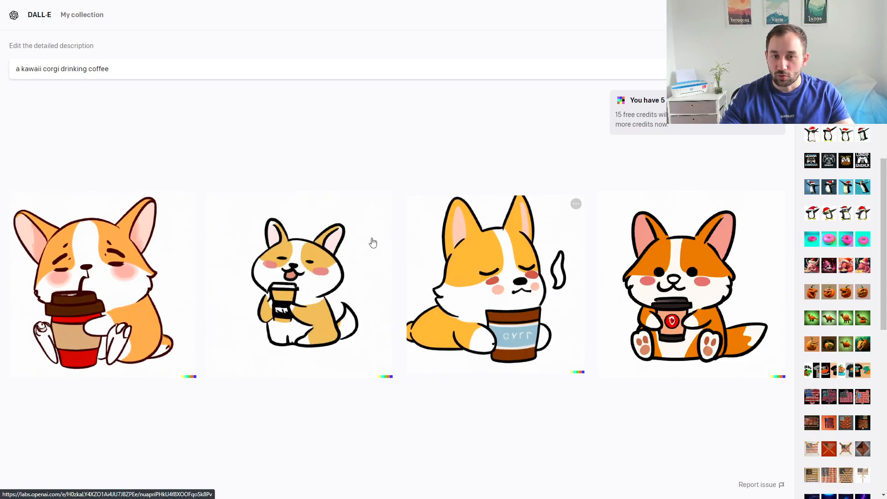
mouse_move(372, 214)
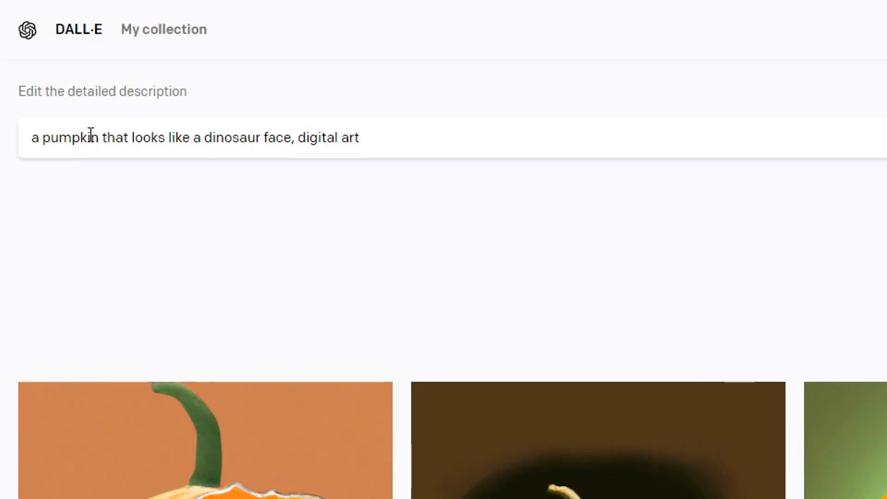
click(334, 136)
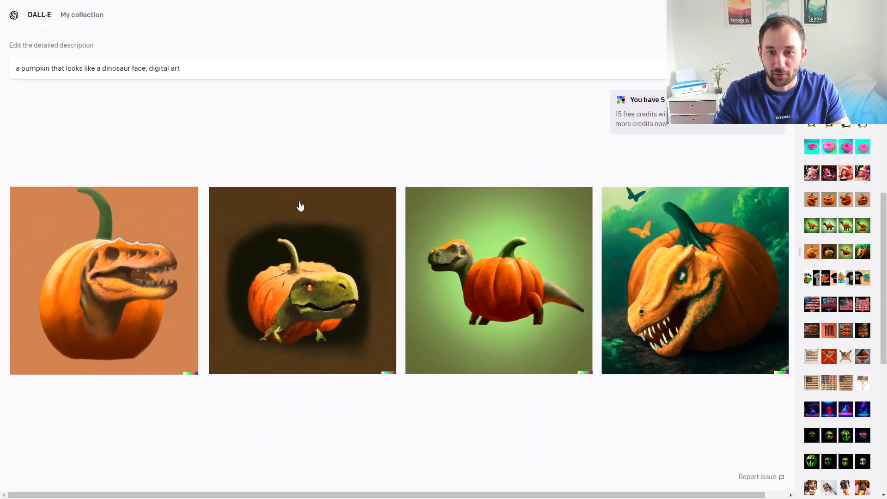
click(694, 280)
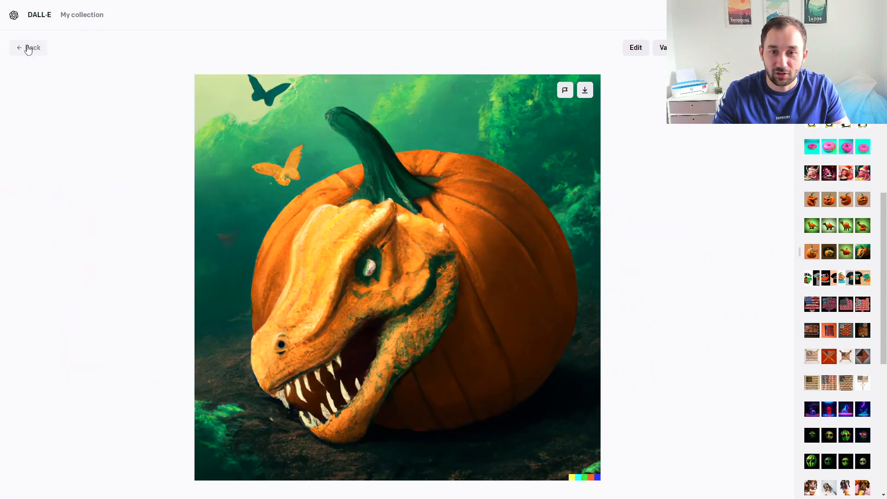
click(28, 47)
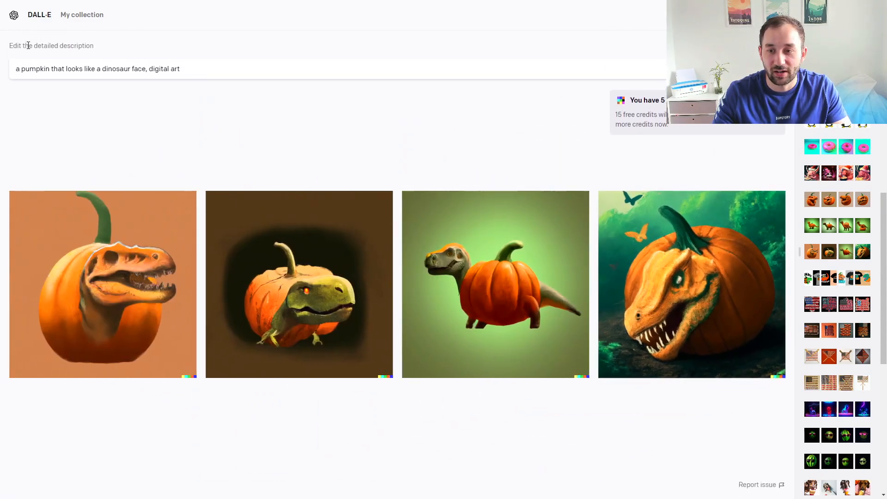
mouse_move(454, 297)
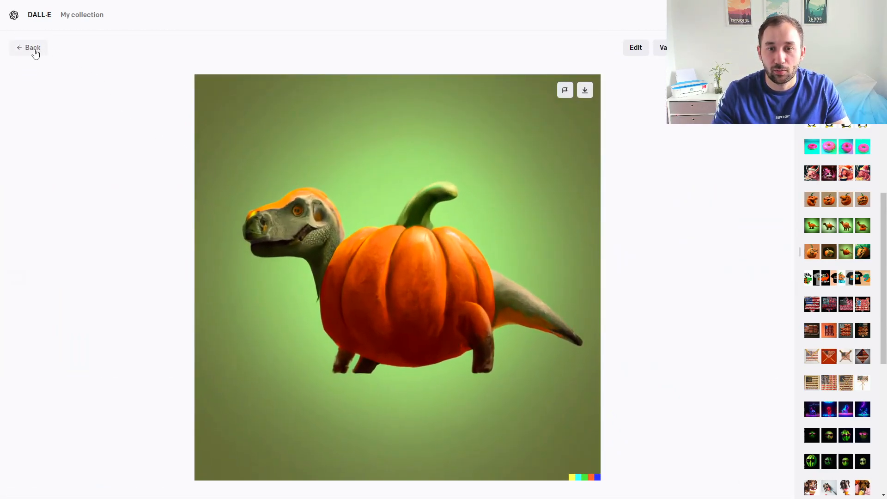
click(28, 47)
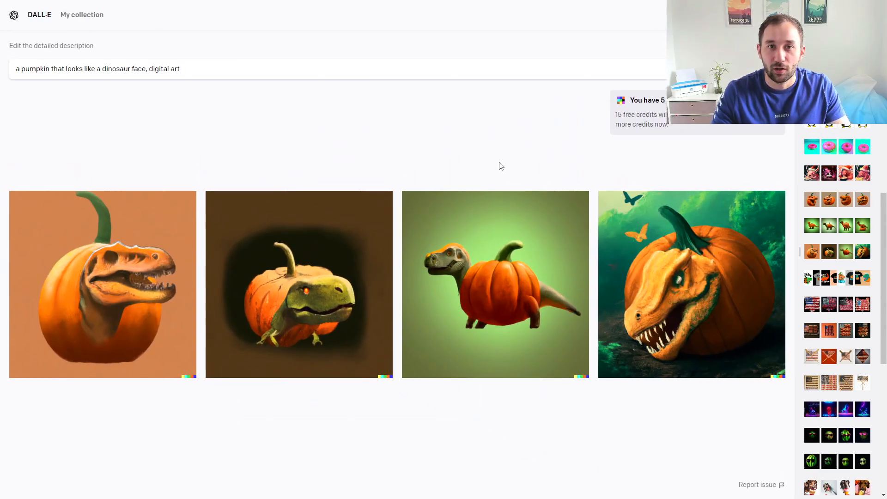
mouse_move(406, 172)
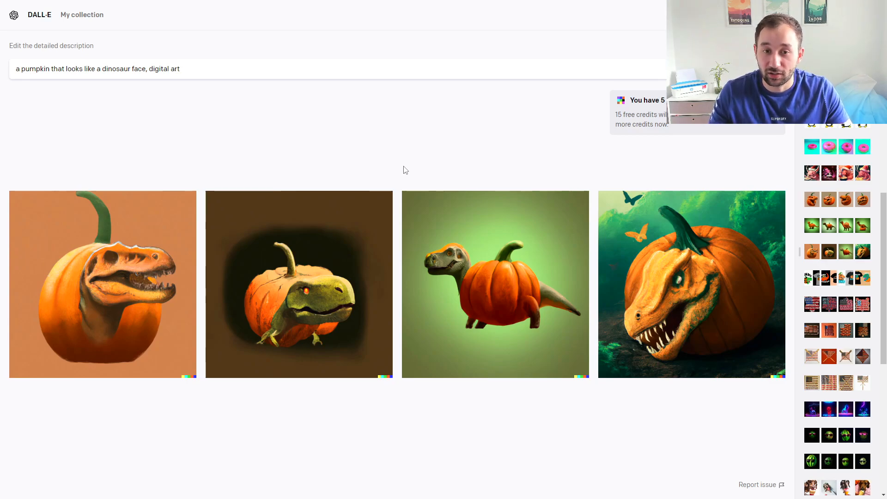
mouse_move(391, 170)
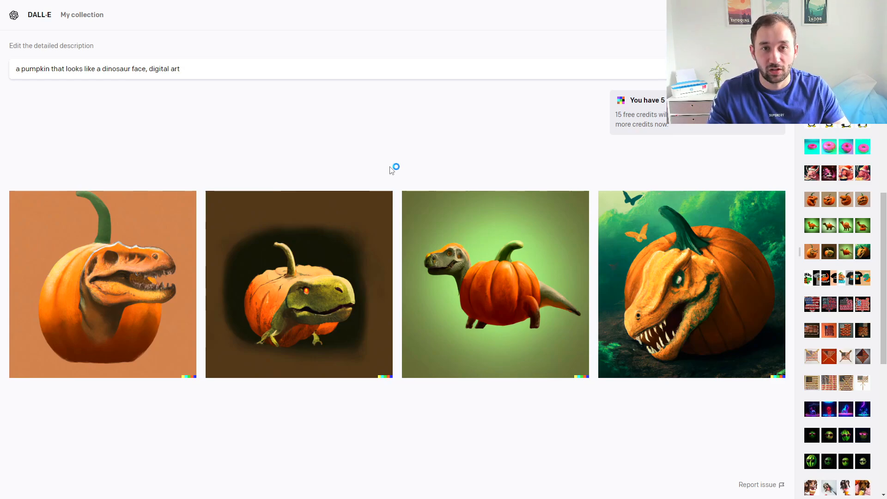
mouse_move(391, 174)
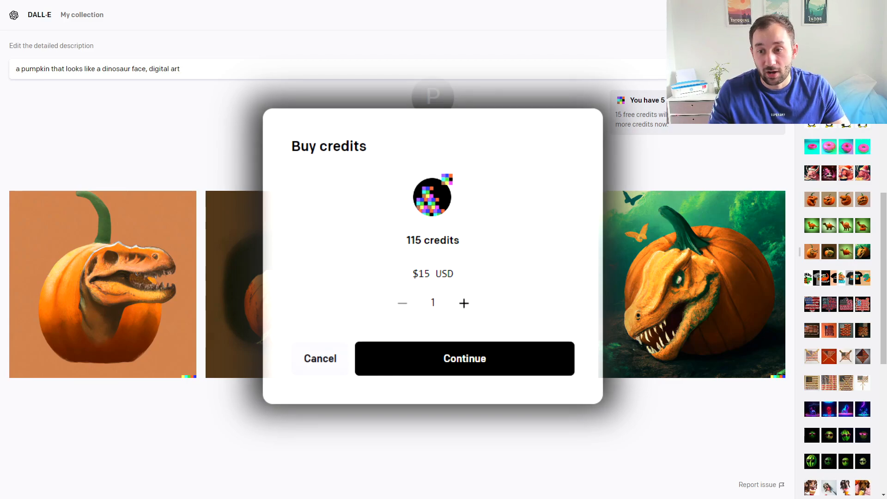
click(320, 358)
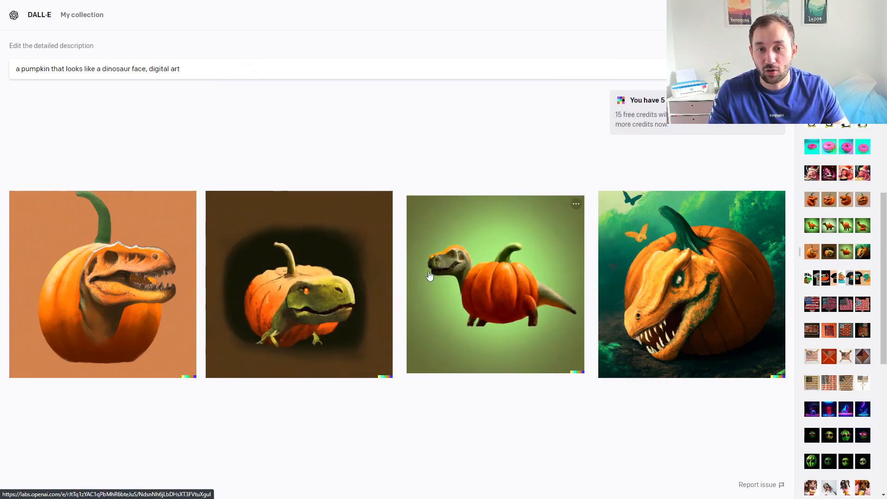
mouse_move(450, 411)
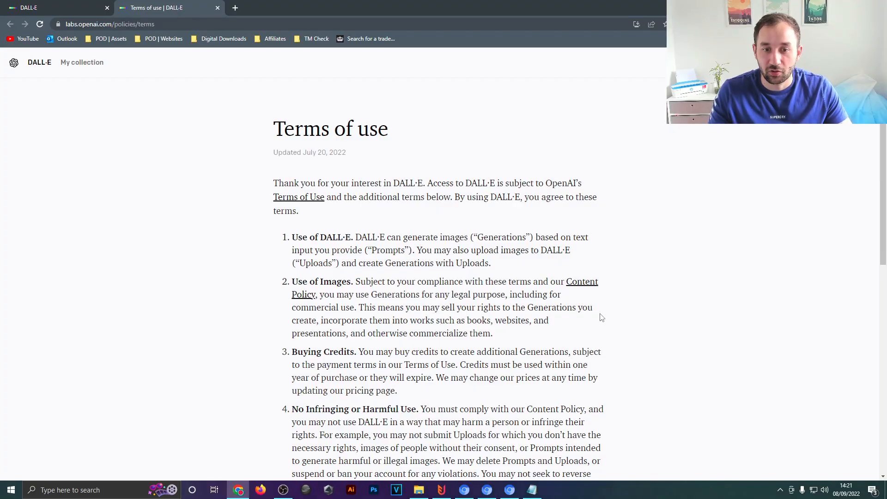
mouse_move(561, 408)
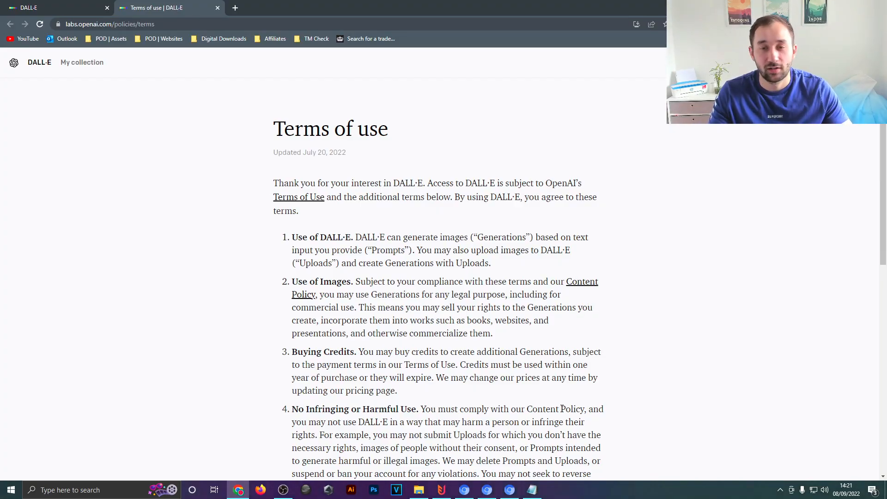